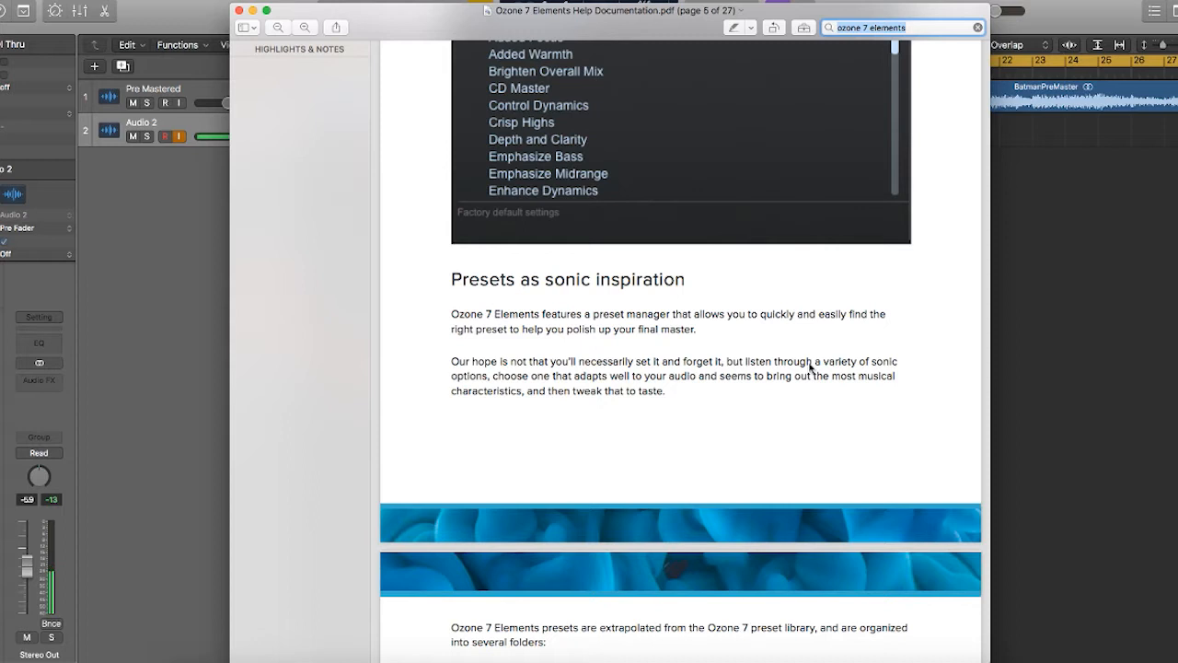
mouse_move(836, 449)
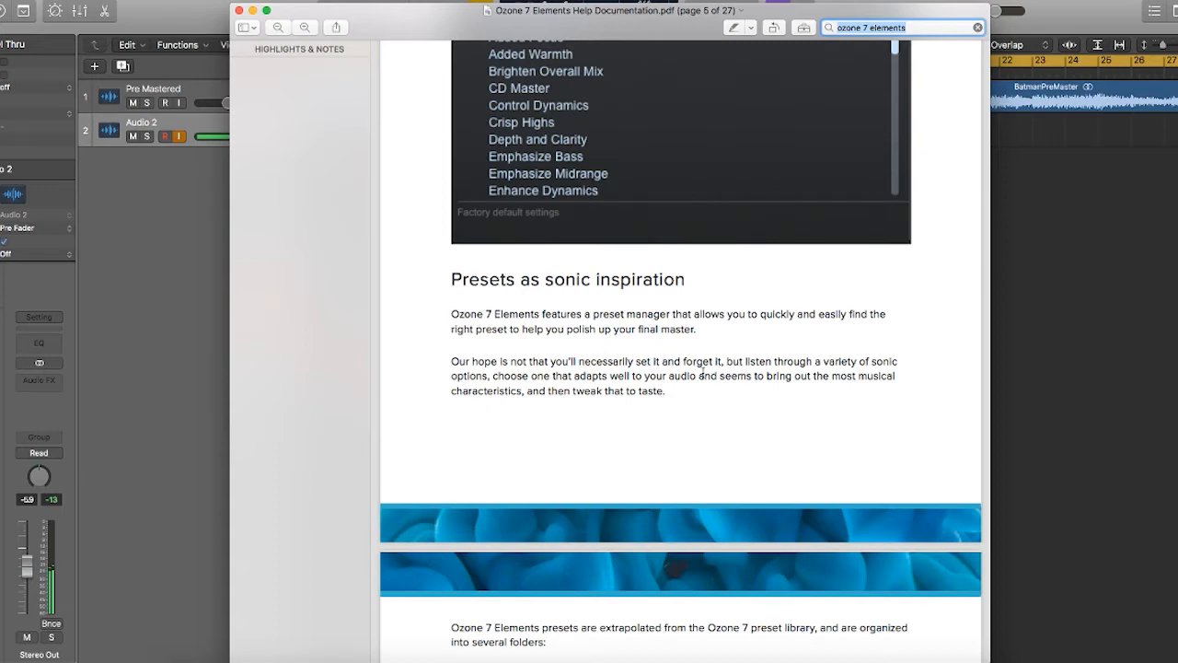
Play the trailer with the current preset, A/B it against Ozone bypassed, and stop.
scroll(down, 3)
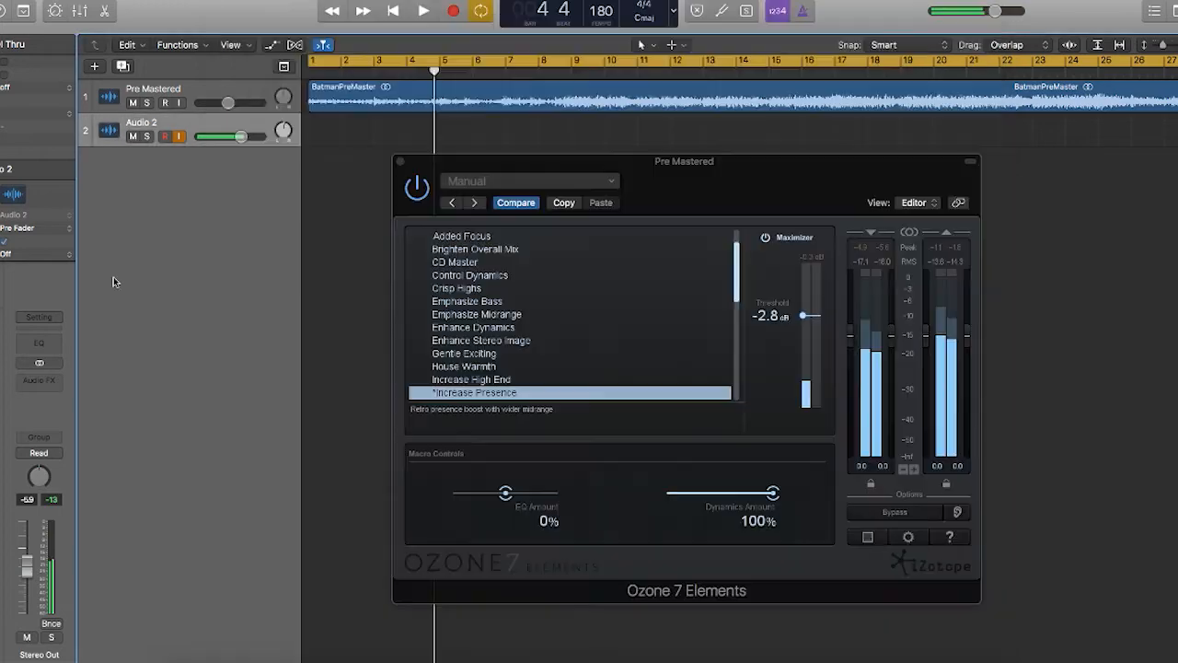
mouse_move(751, 166)
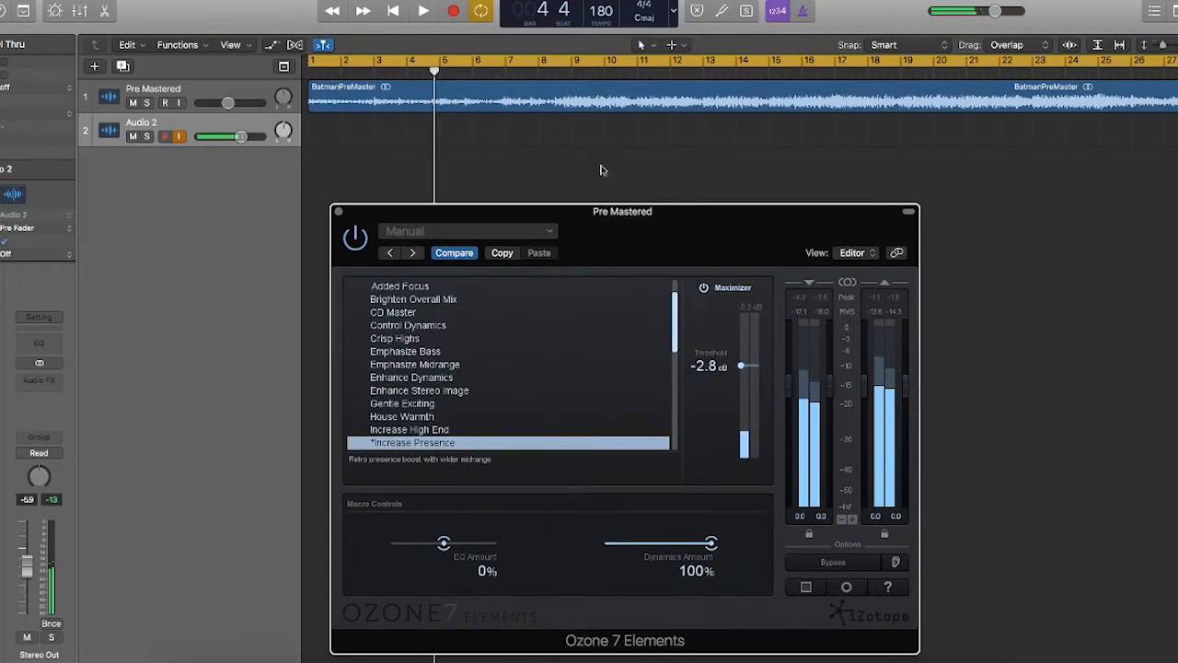
mouse_move(597, 162)
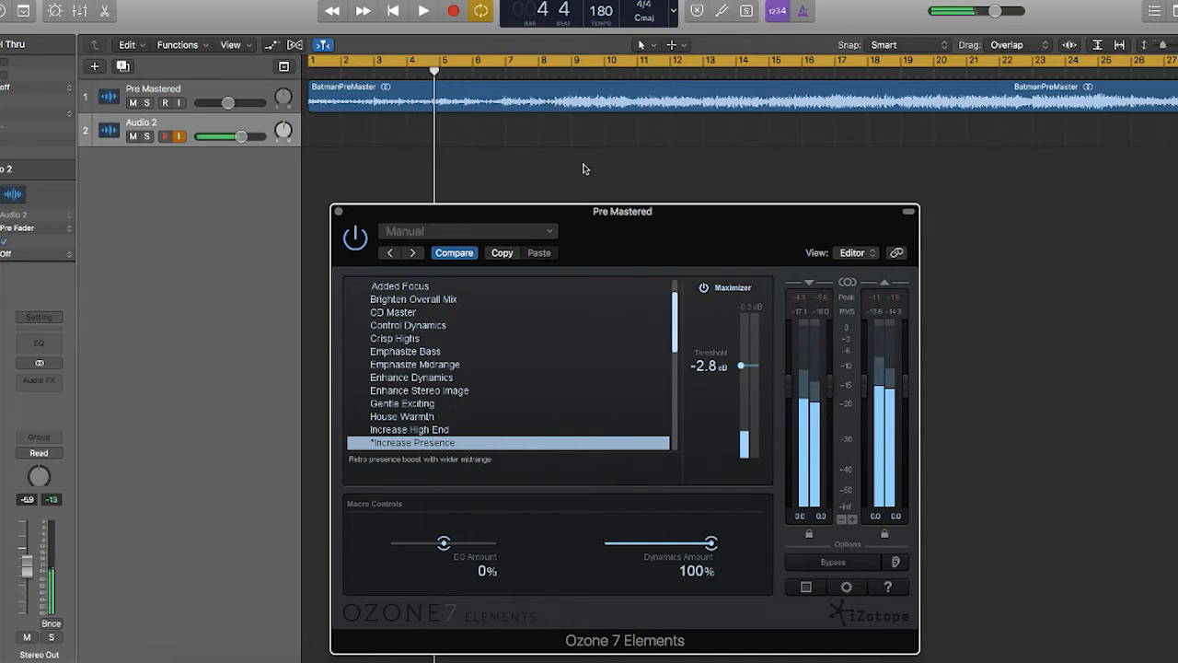
click(416, 11)
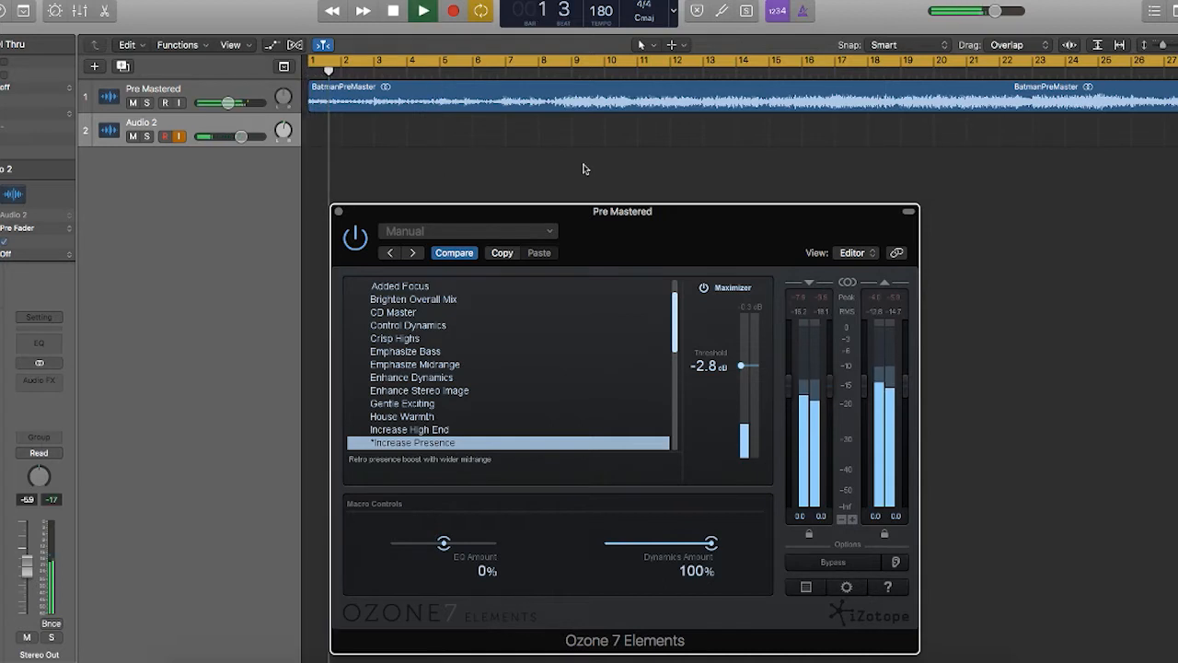
click(416, 9)
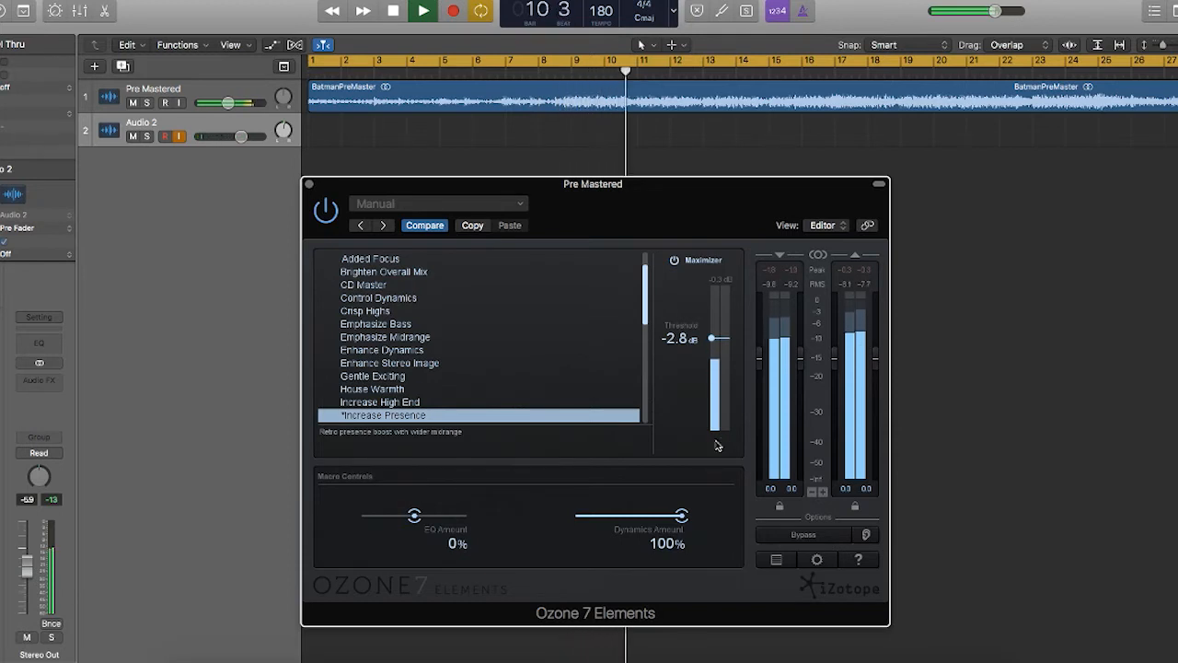
click(804, 534)
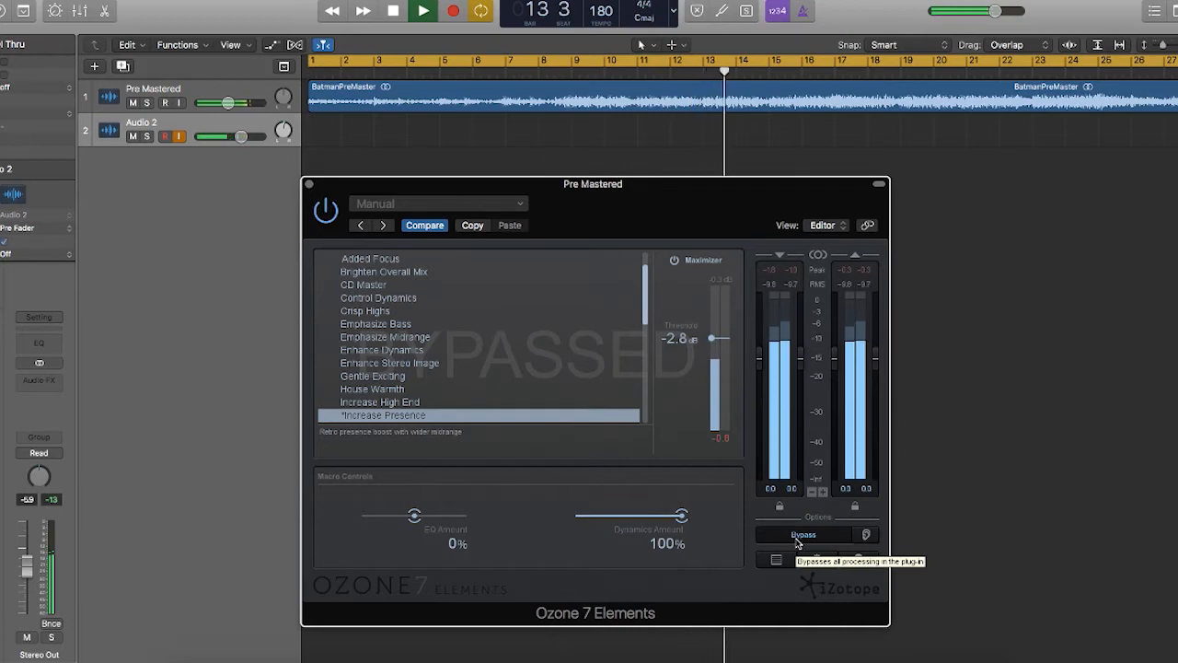
click(805, 534)
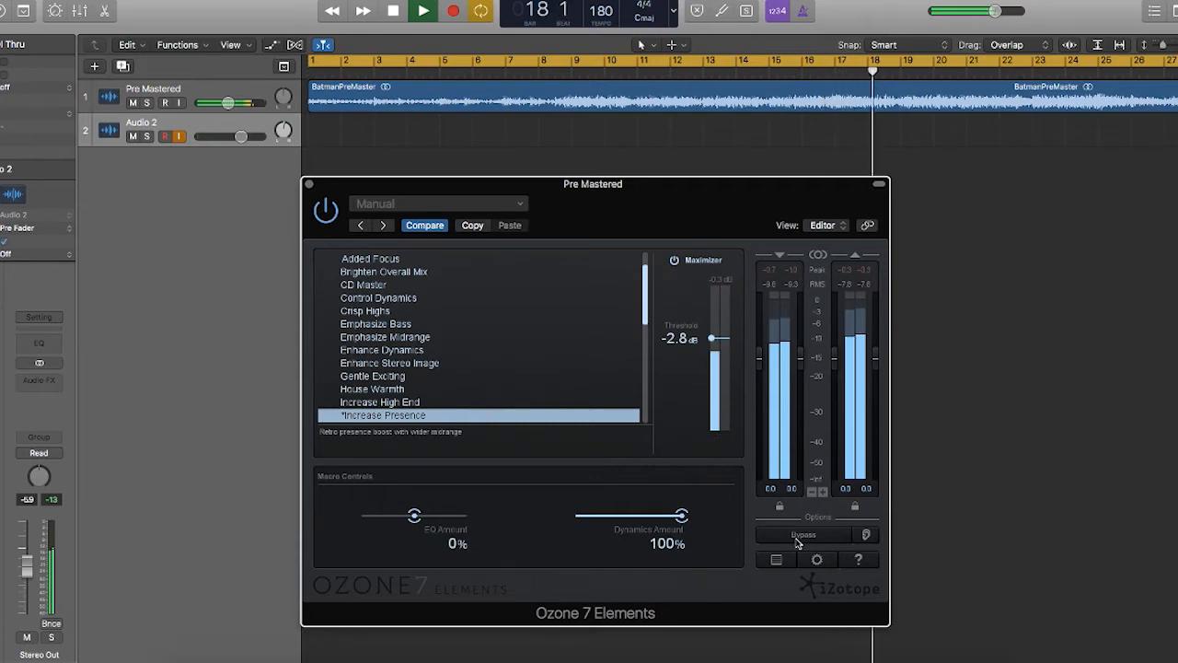
click(420, 11)
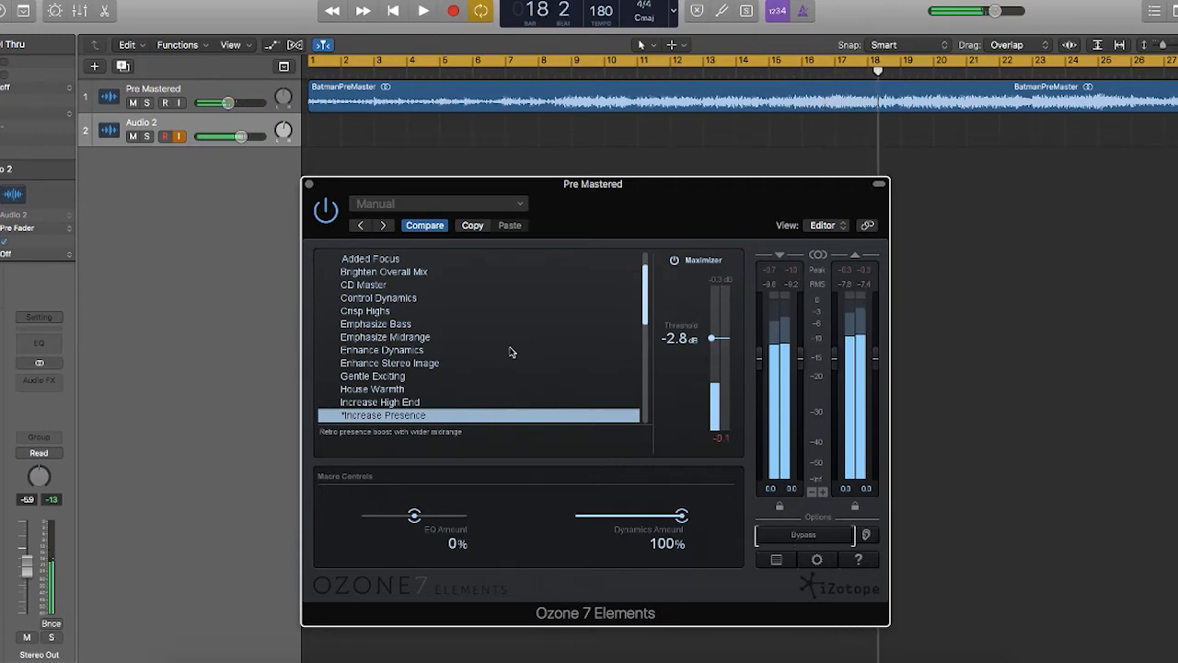
Load Greg Calbi's General Clarity signature preset while the trailer plays.
scroll(down, 3)
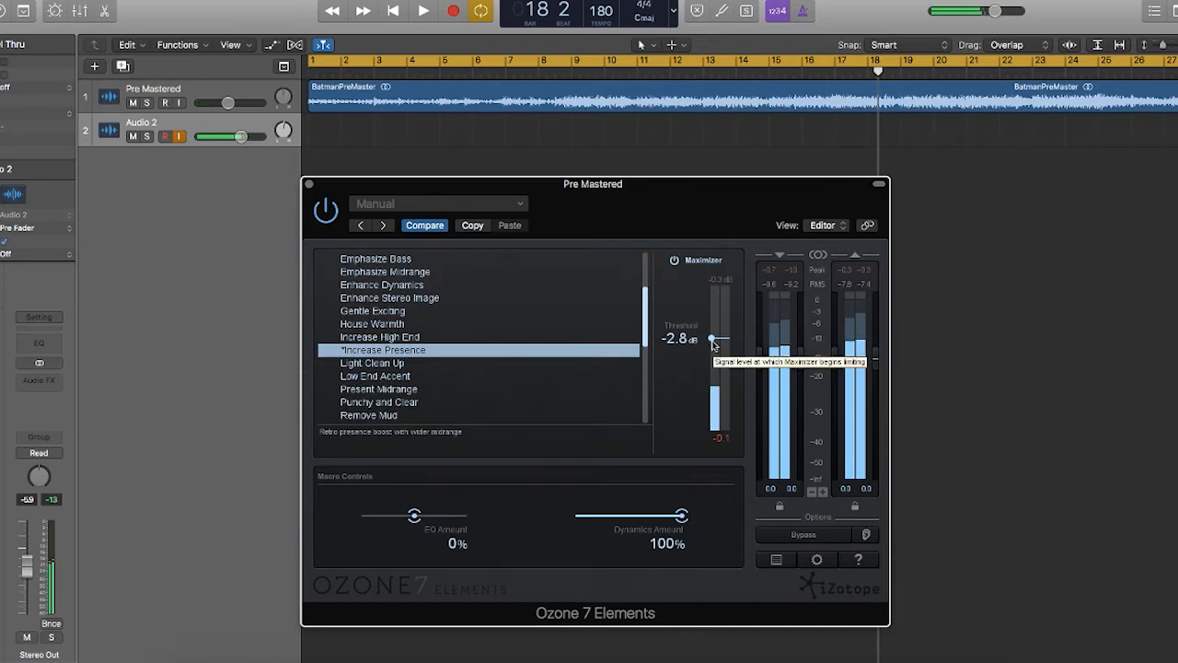
mouse_move(791, 365)
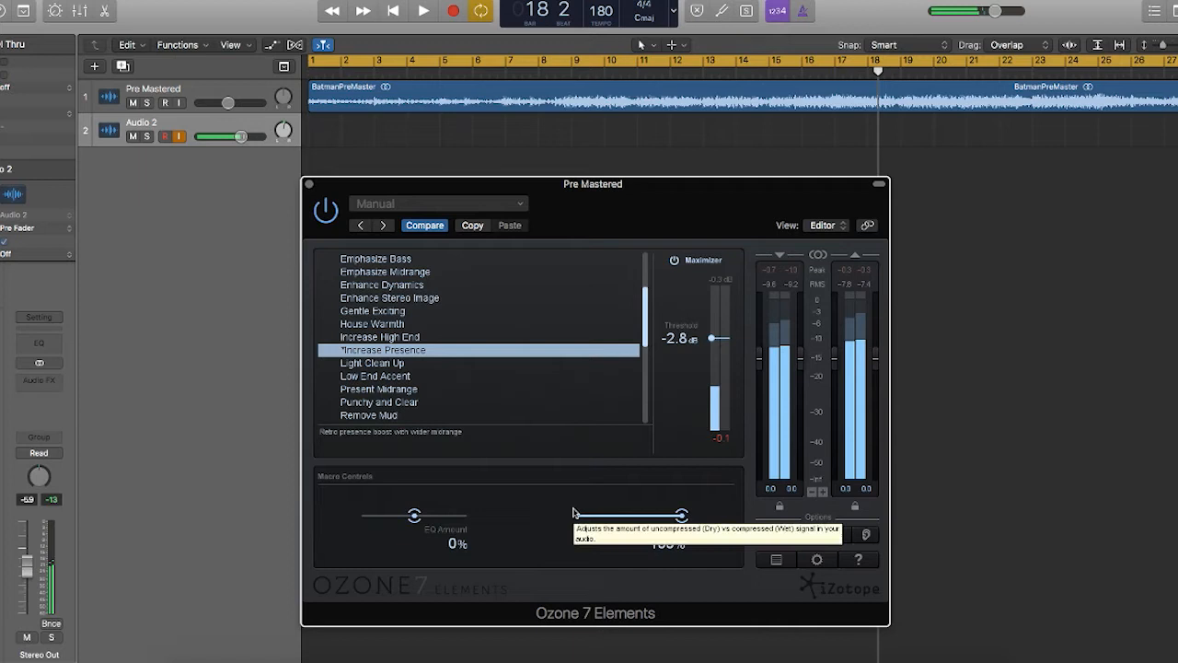
mouse_move(525, 530)
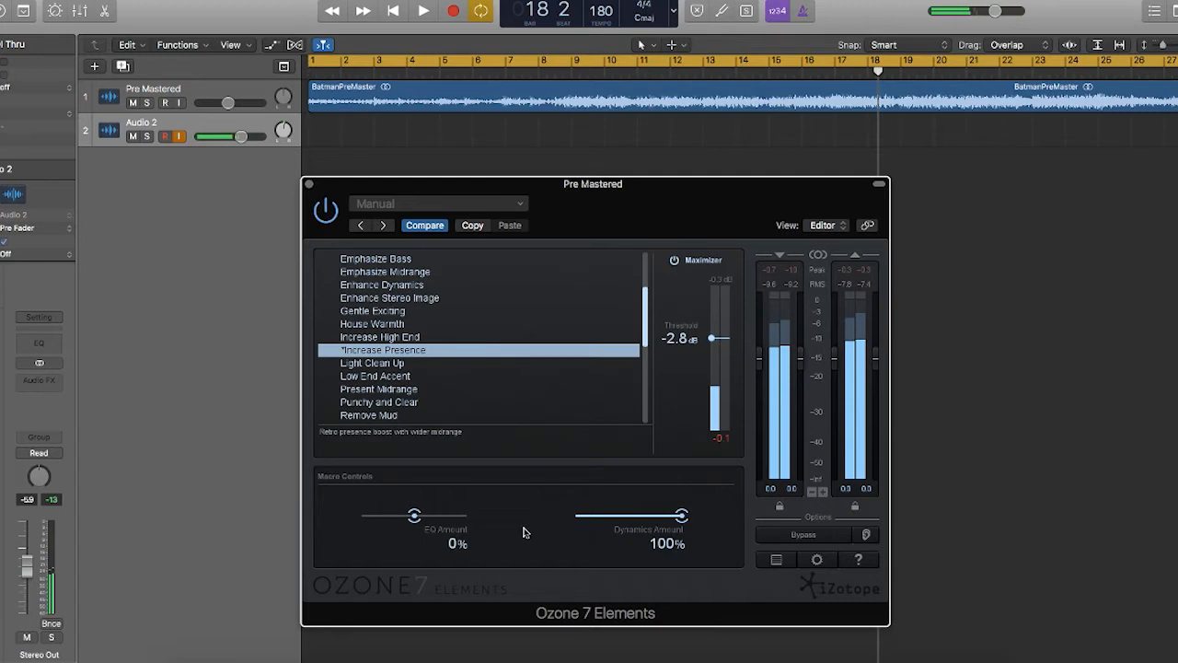
mouse_move(712, 355)
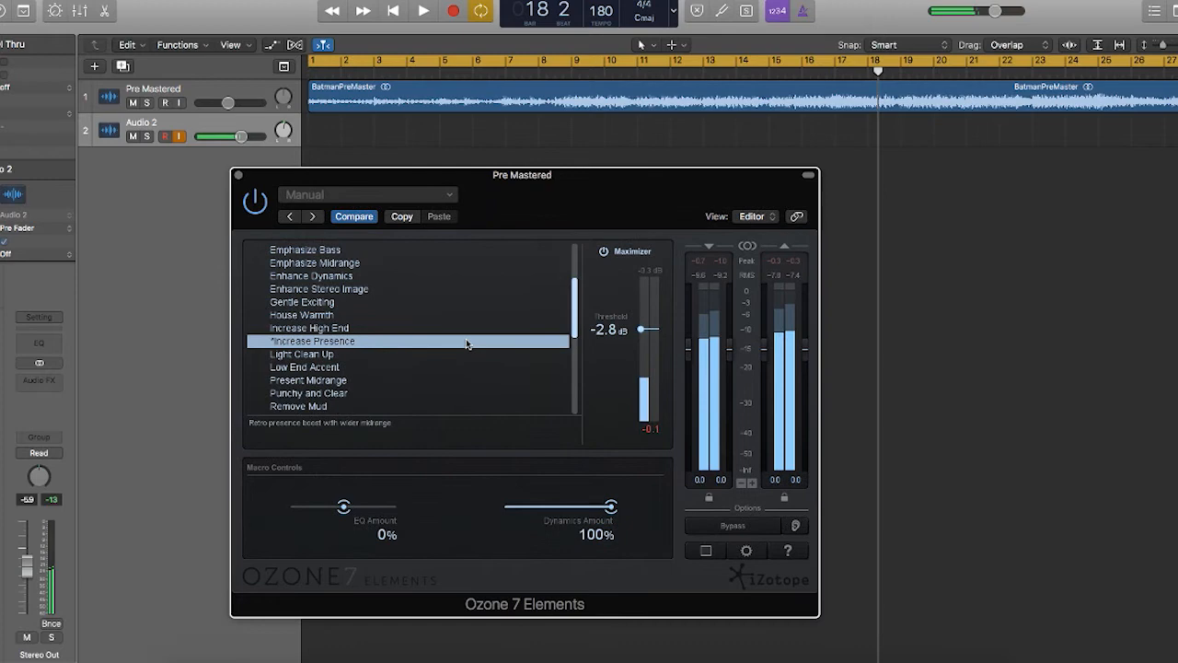
mouse_move(383, 372)
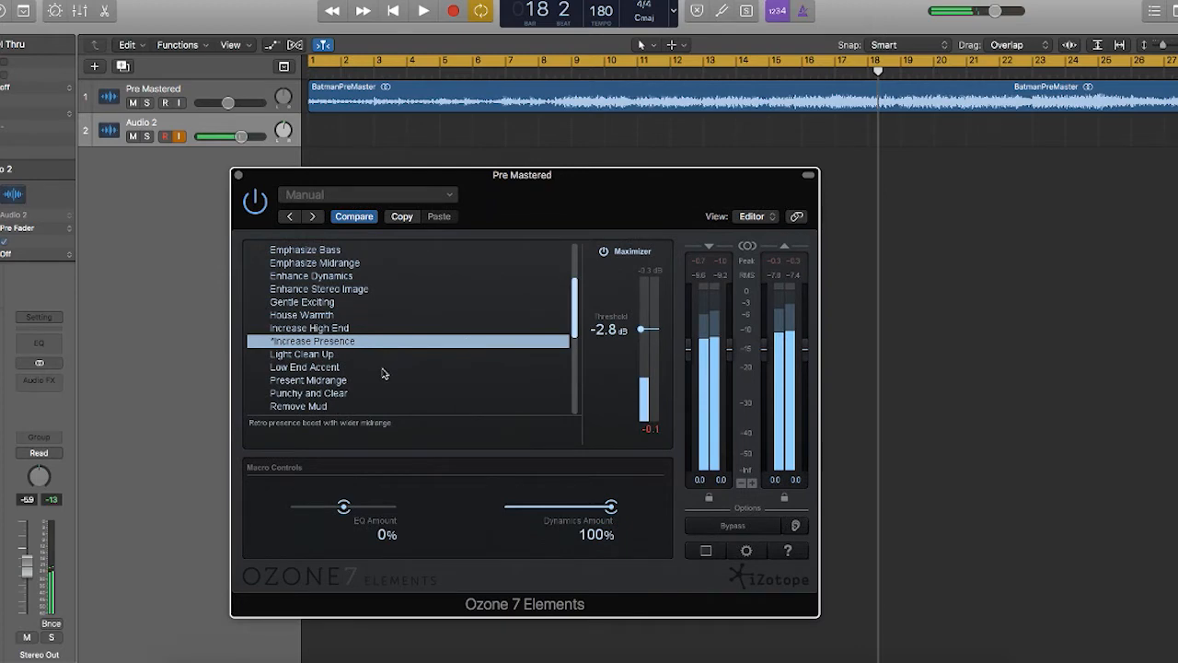
scroll(down, 3)
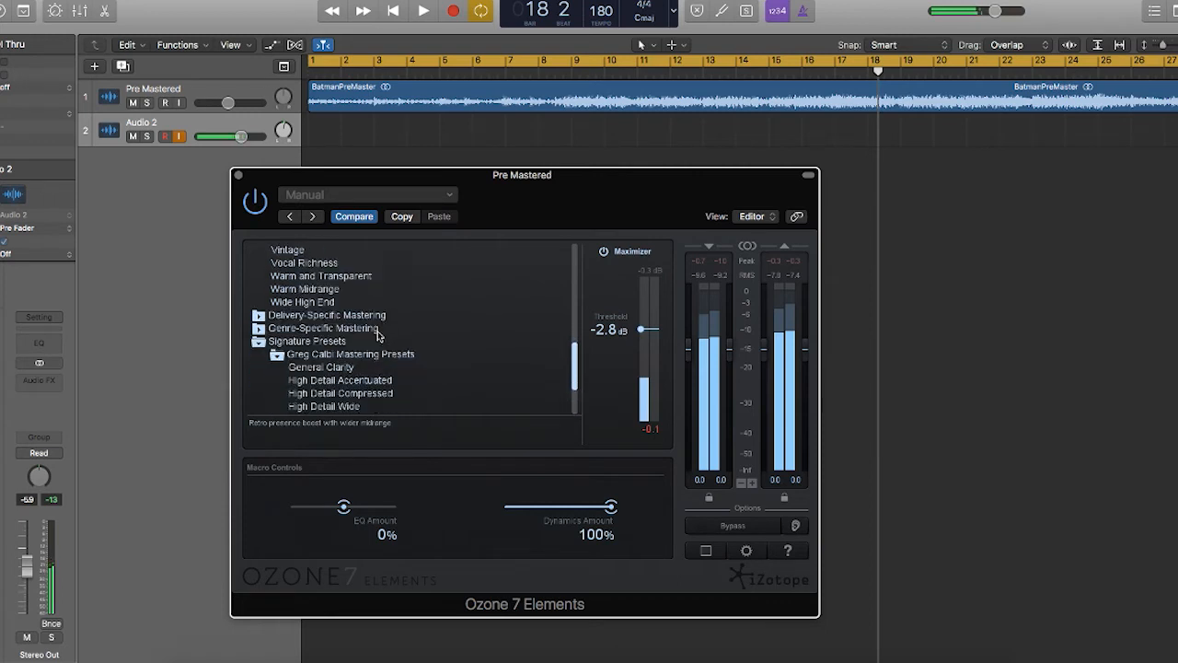
scroll(down, 3)
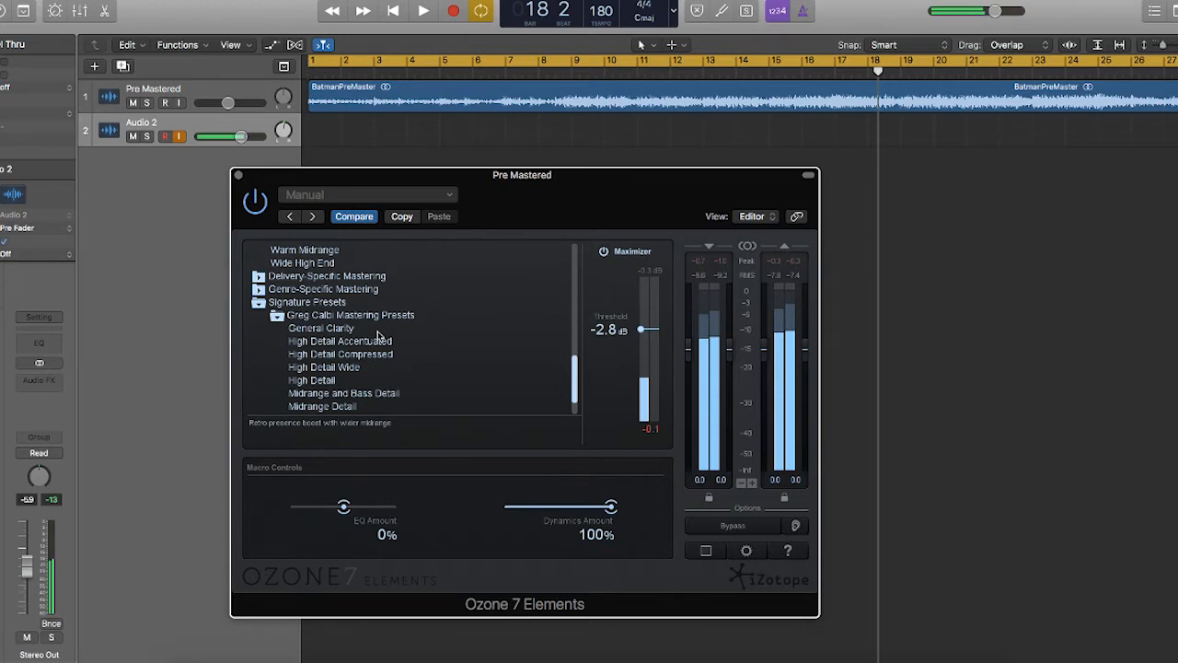
click(418, 11)
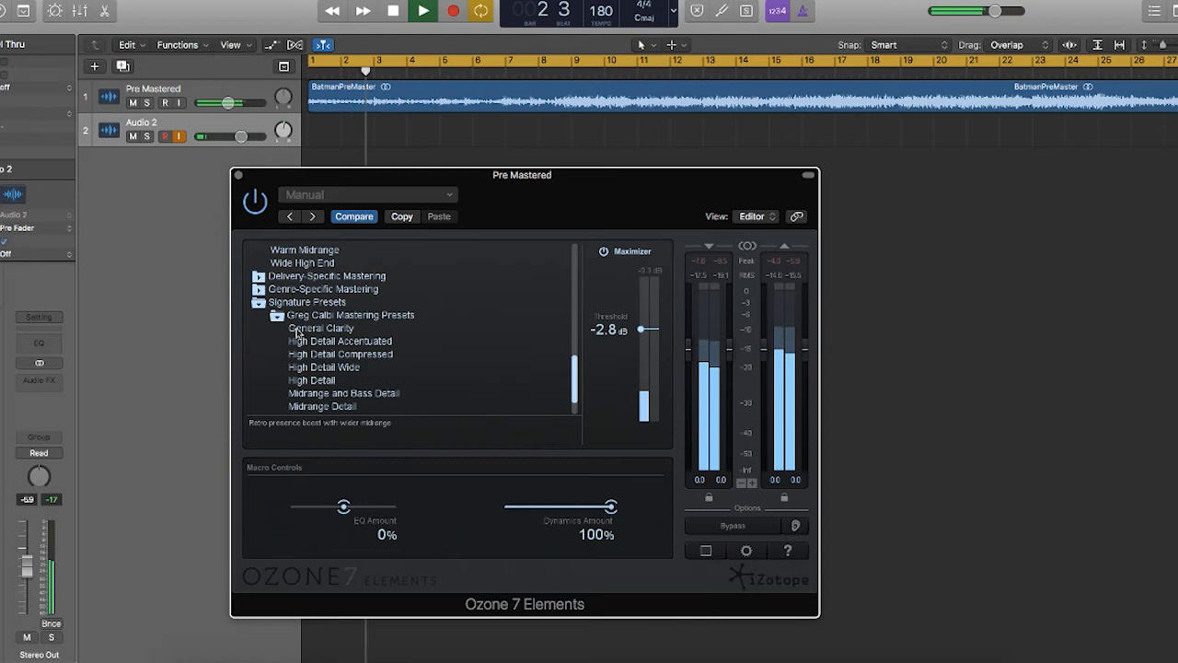
click(321, 327)
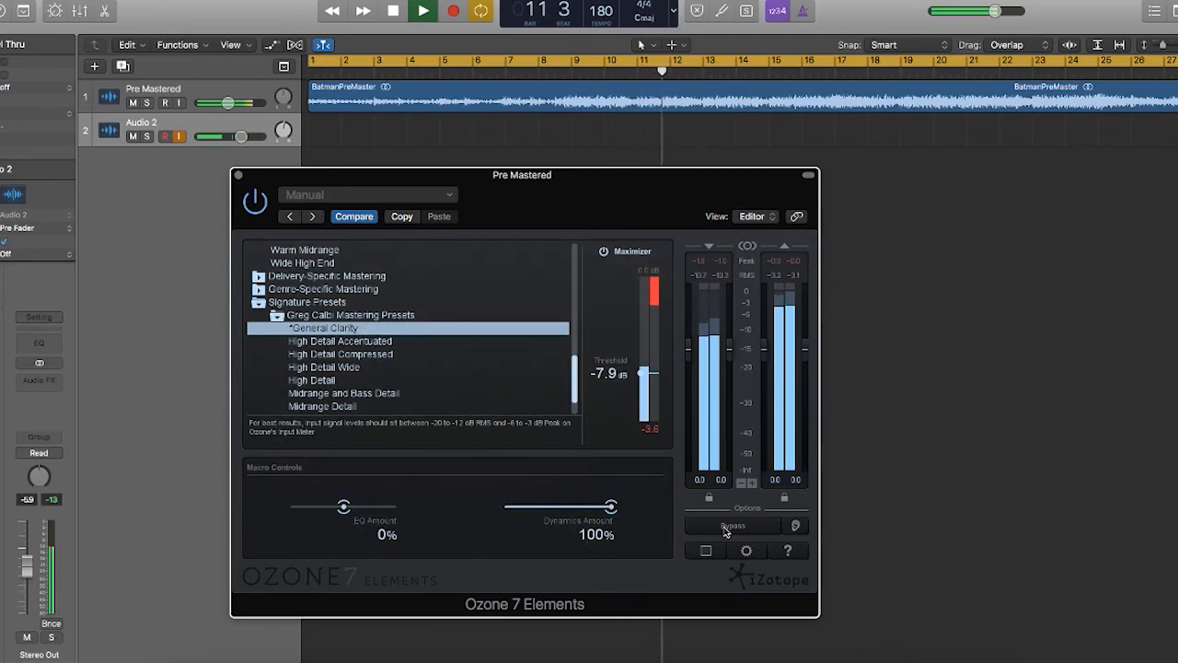
Raise General Clarity's threshold to -3.0 dB, bypass Ozone for comparison, and stop playback.
drag(648, 376, 648, 365)
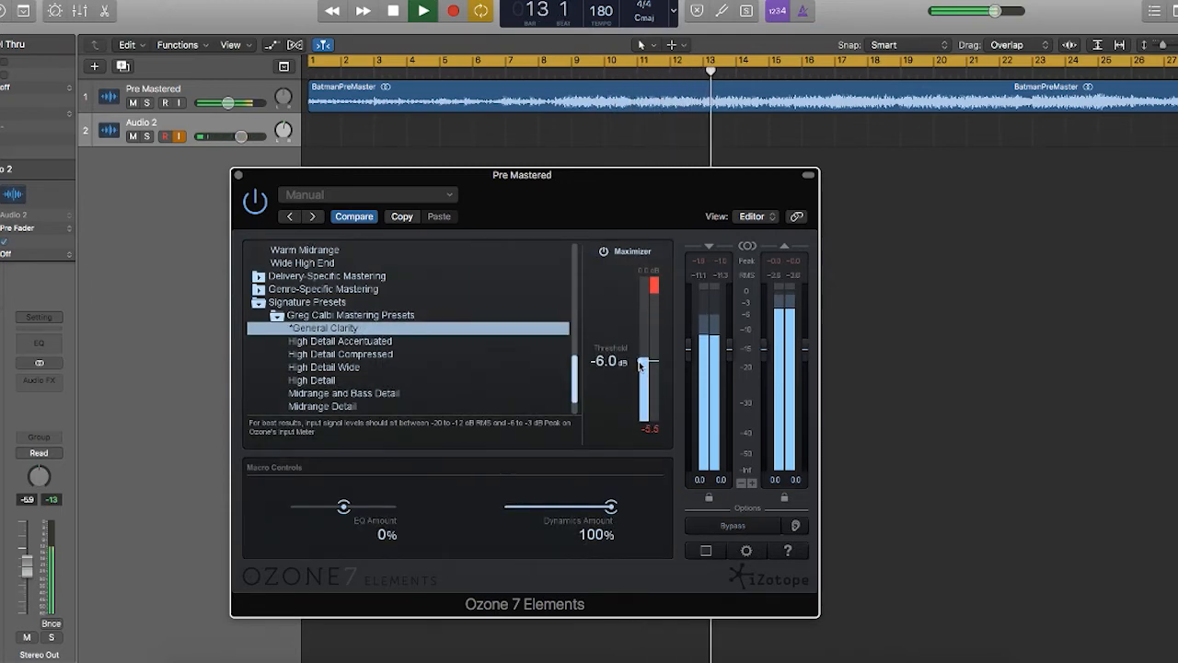
drag(644, 361, 641, 333)
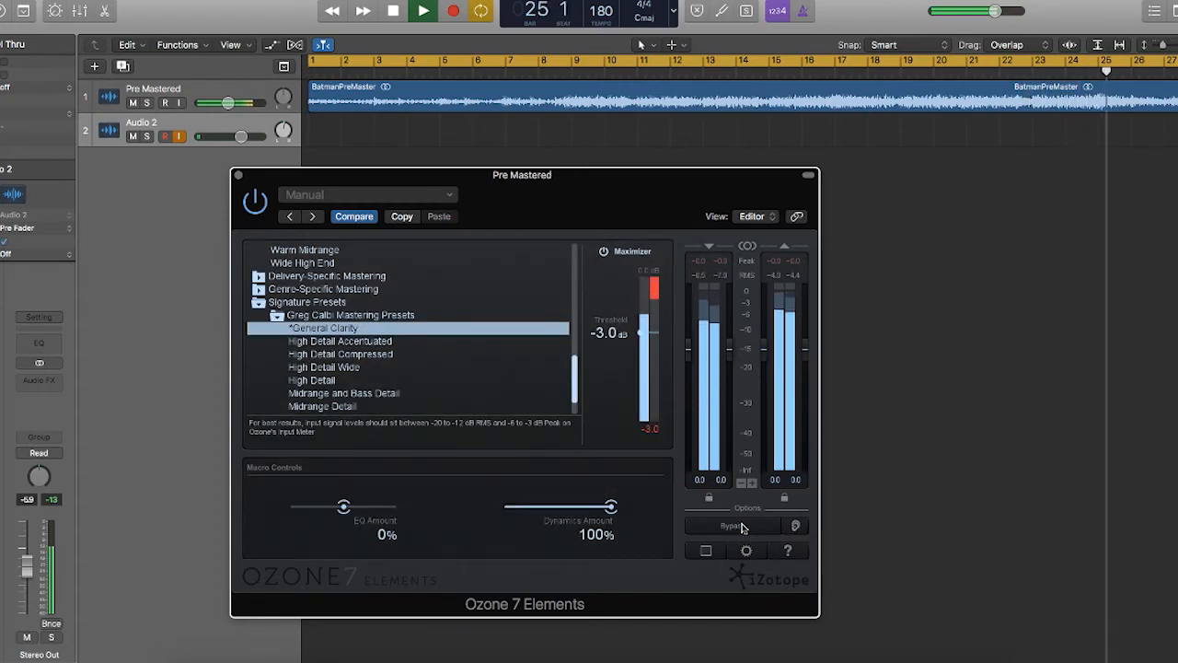
click(737, 525)
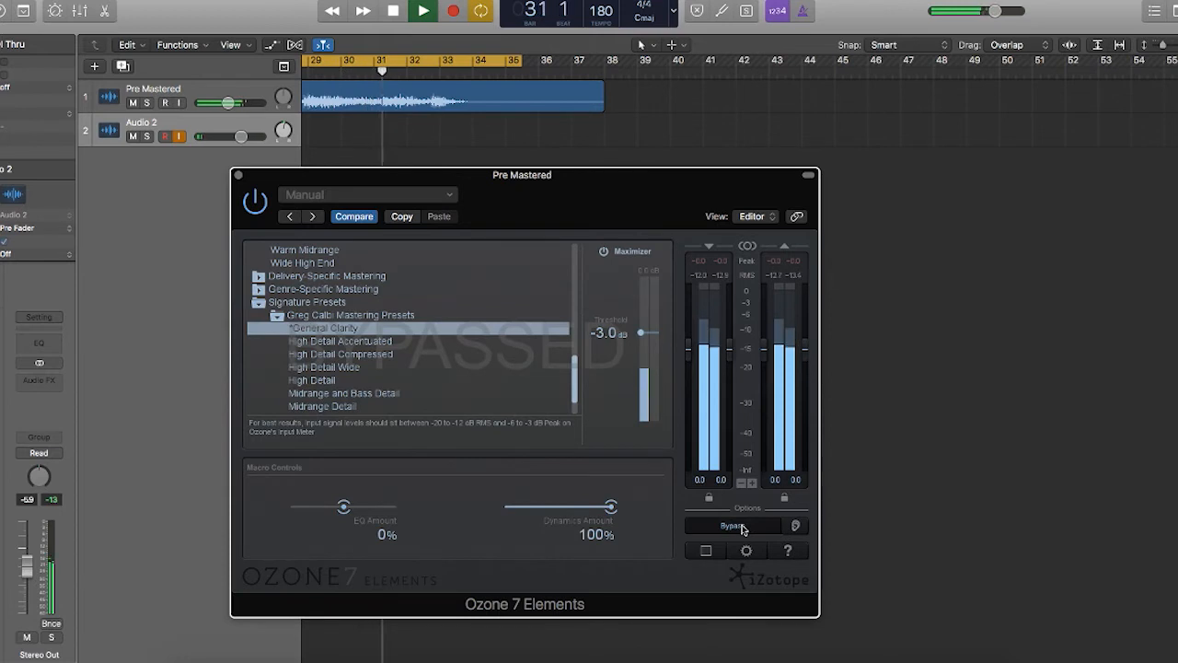
click(394, 12)
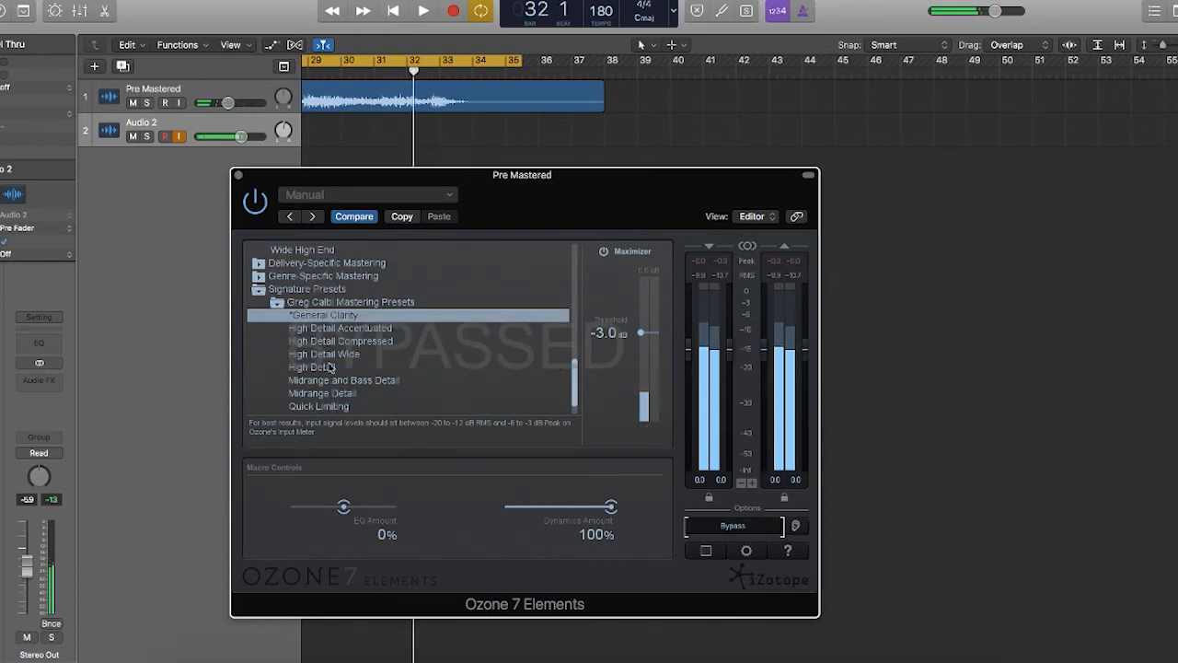
Load the Quick Limiting preset with Ozone processing re-enabled and play the trailer.
scroll(down, 3)
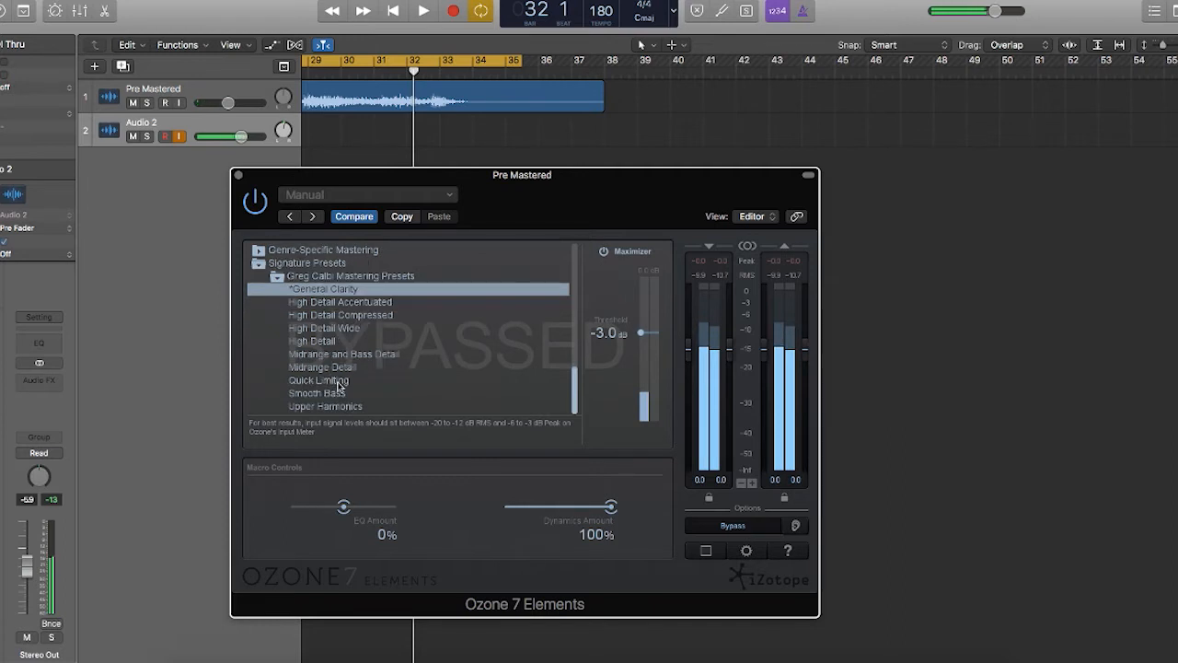
click(317, 380)
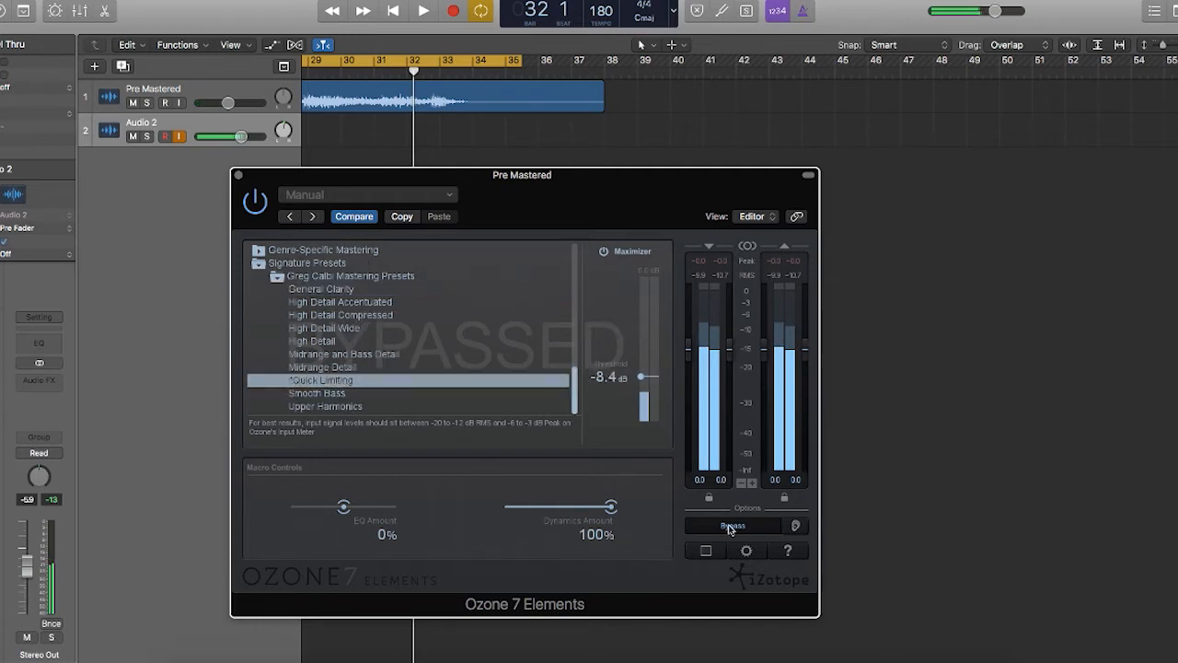
click(737, 527)
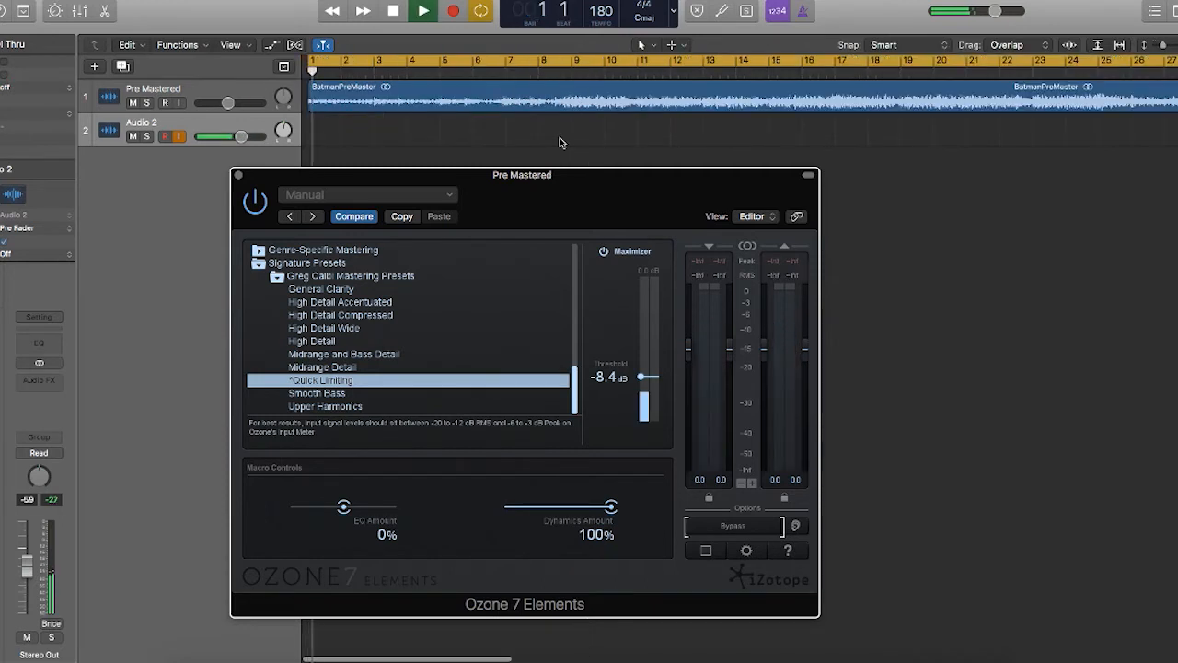
click(417, 11)
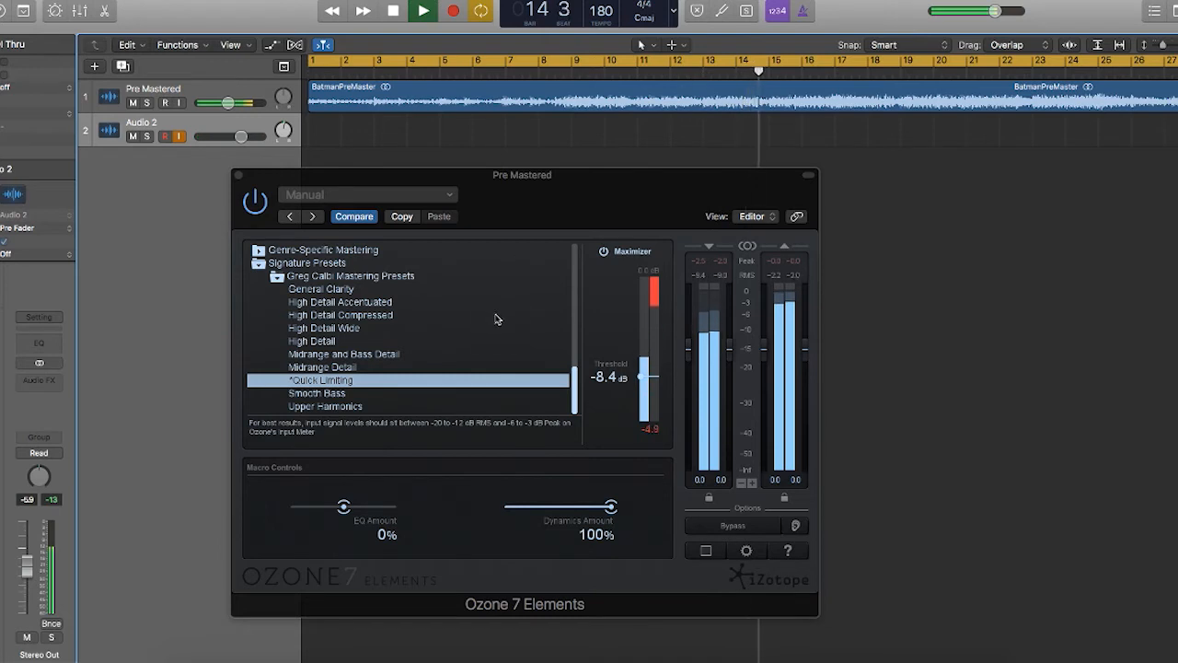
Ride the maximizer threshold between -2.5 and -6.5 dB, settling it around -7.5 dB.
drag(648, 377, 642, 328)
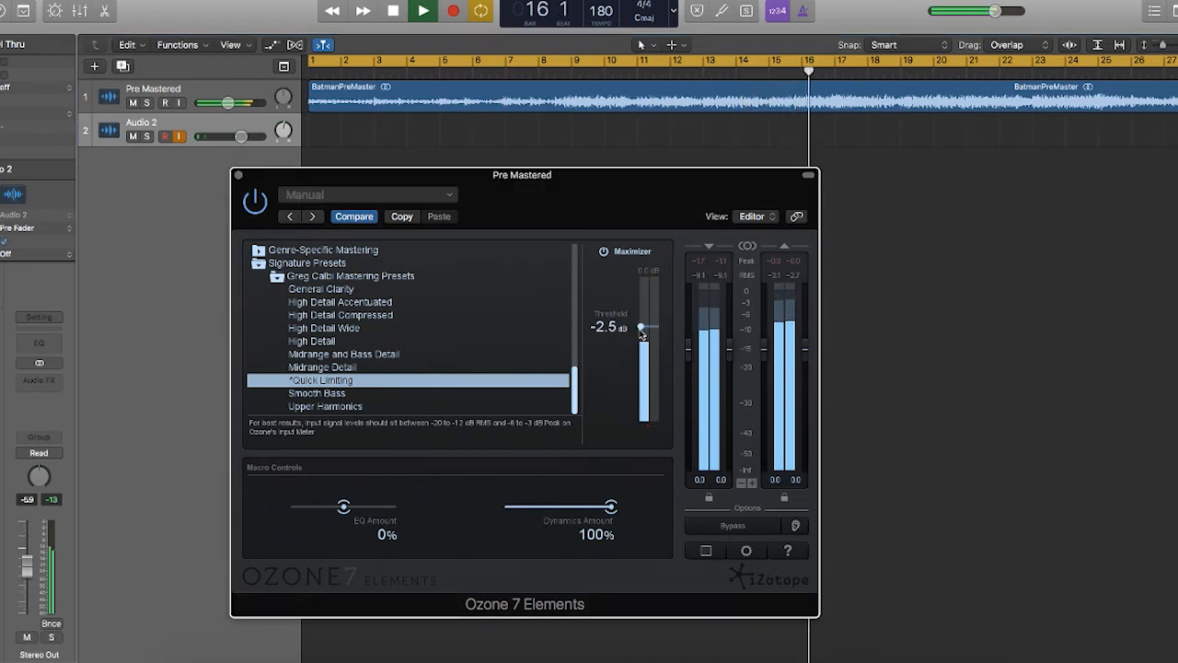
drag(641, 329, 641, 339)
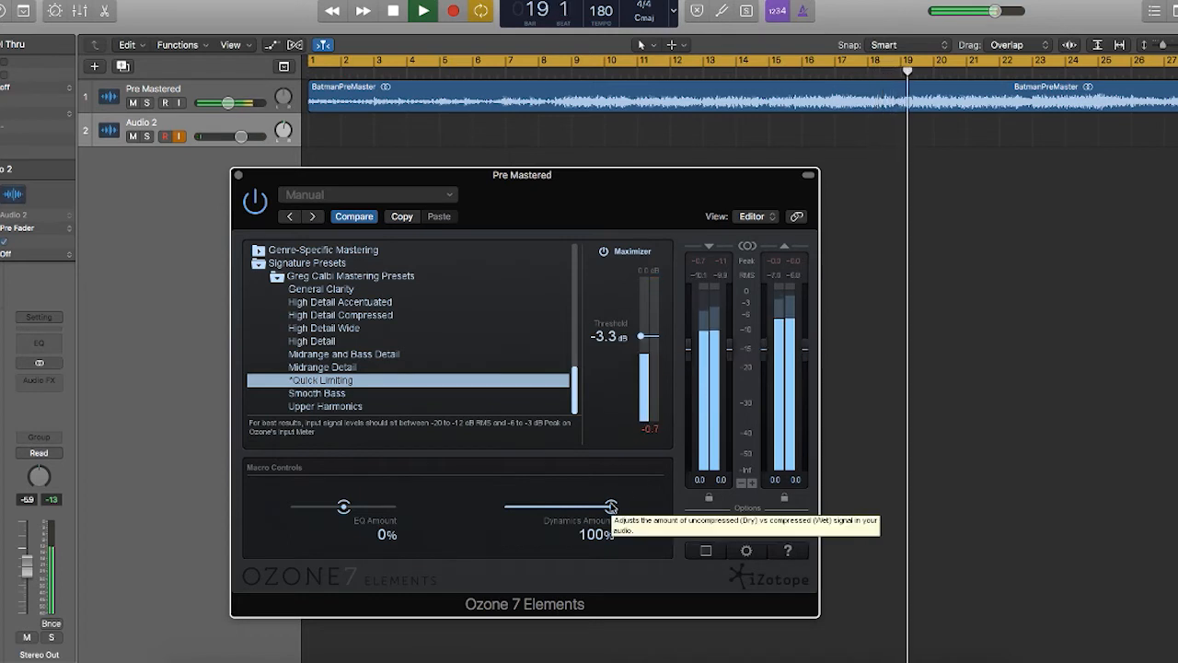
drag(609, 506, 567, 507)
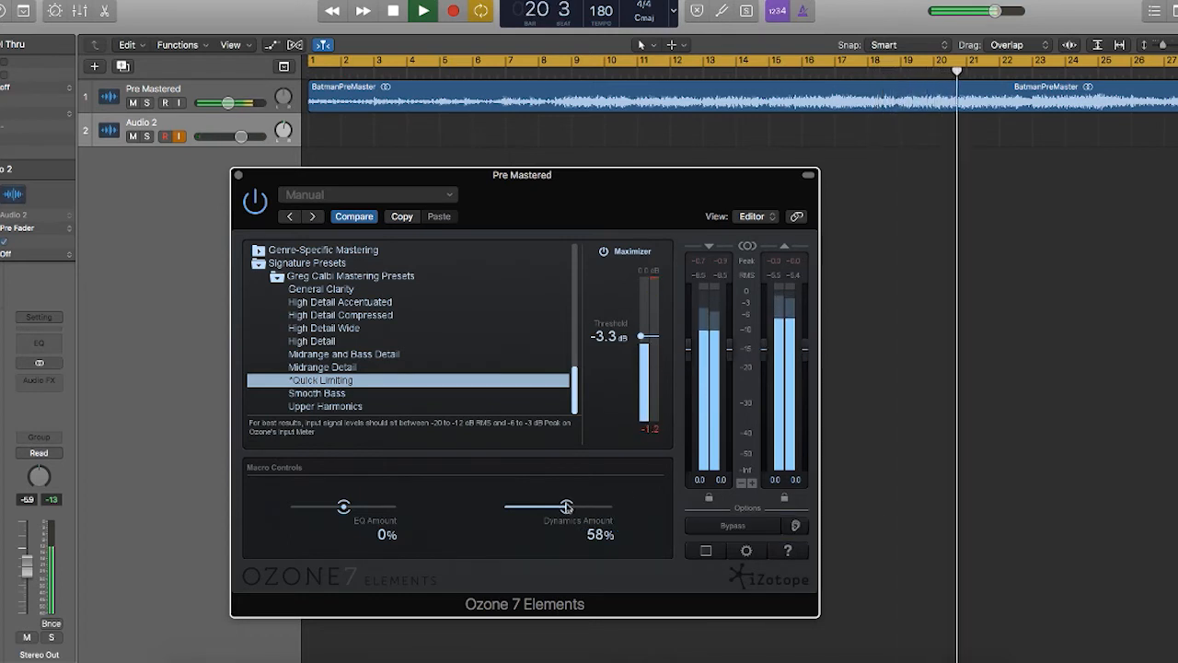
drag(650, 322, 644, 366)
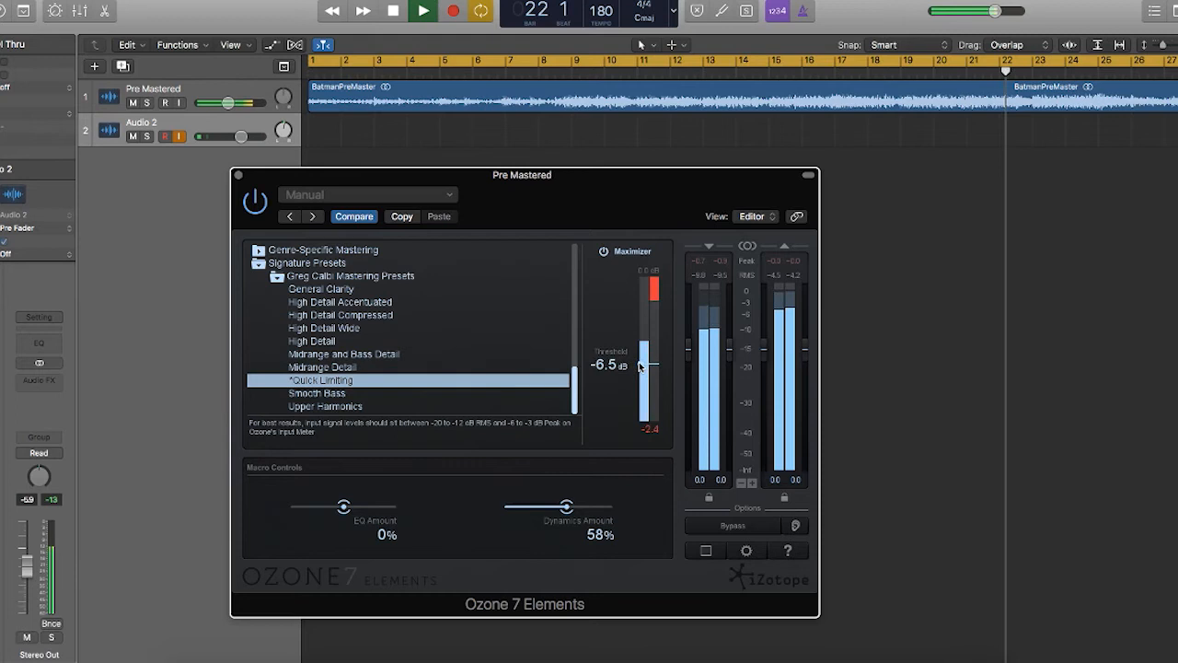
drag(645, 369, 645, 348)
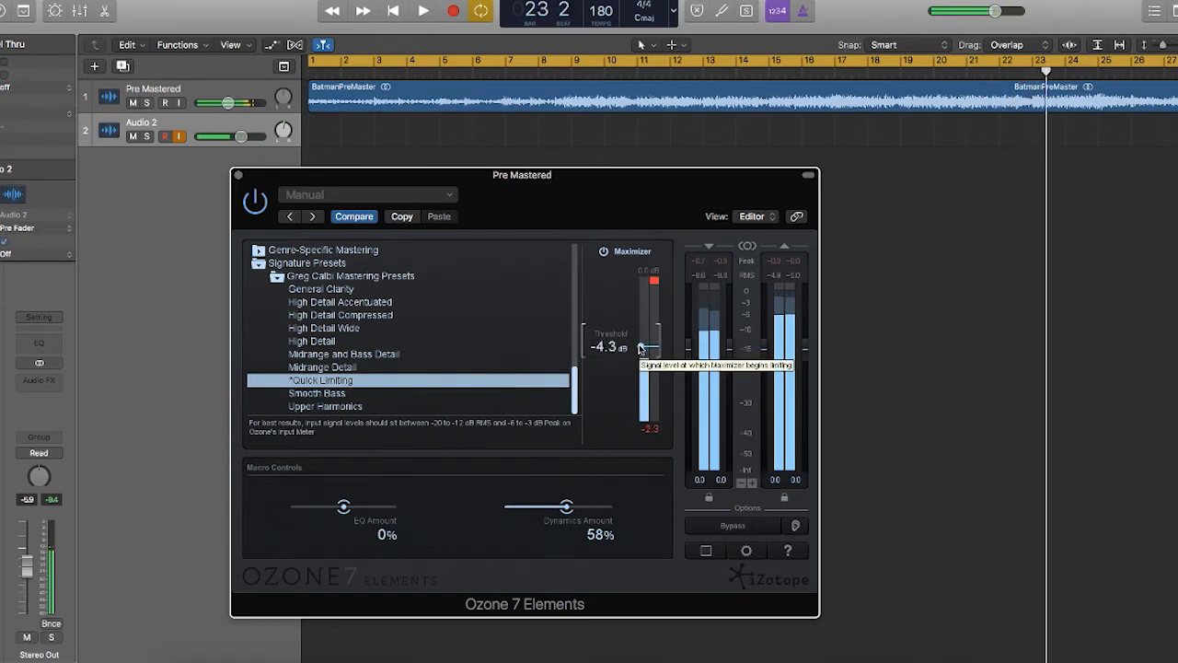
drag(641, 348, 641, 372)
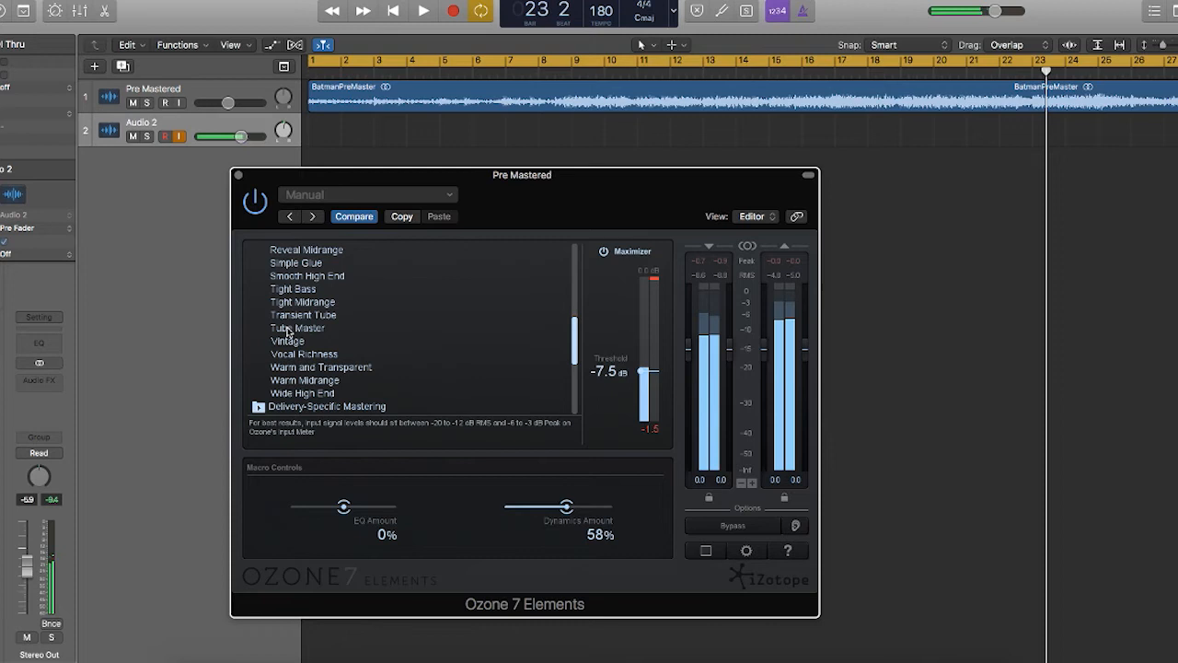
Load the Tube Master preset into Ozone 7 Elements.
click(296, 328)
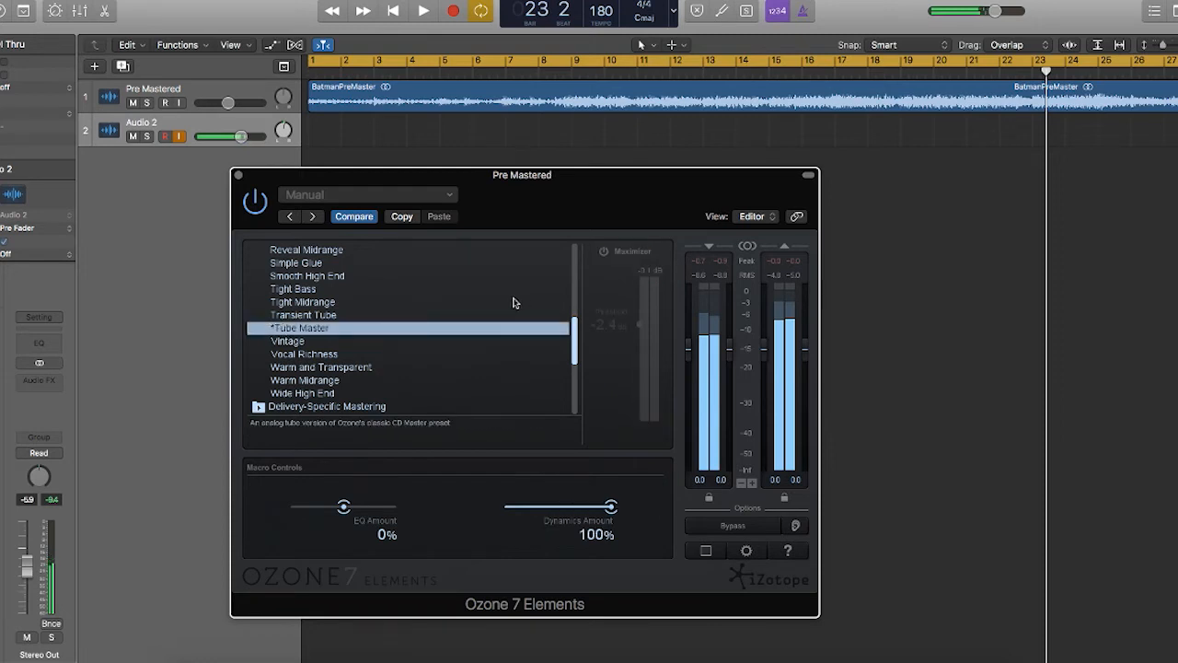
mouse_move(505, 302)
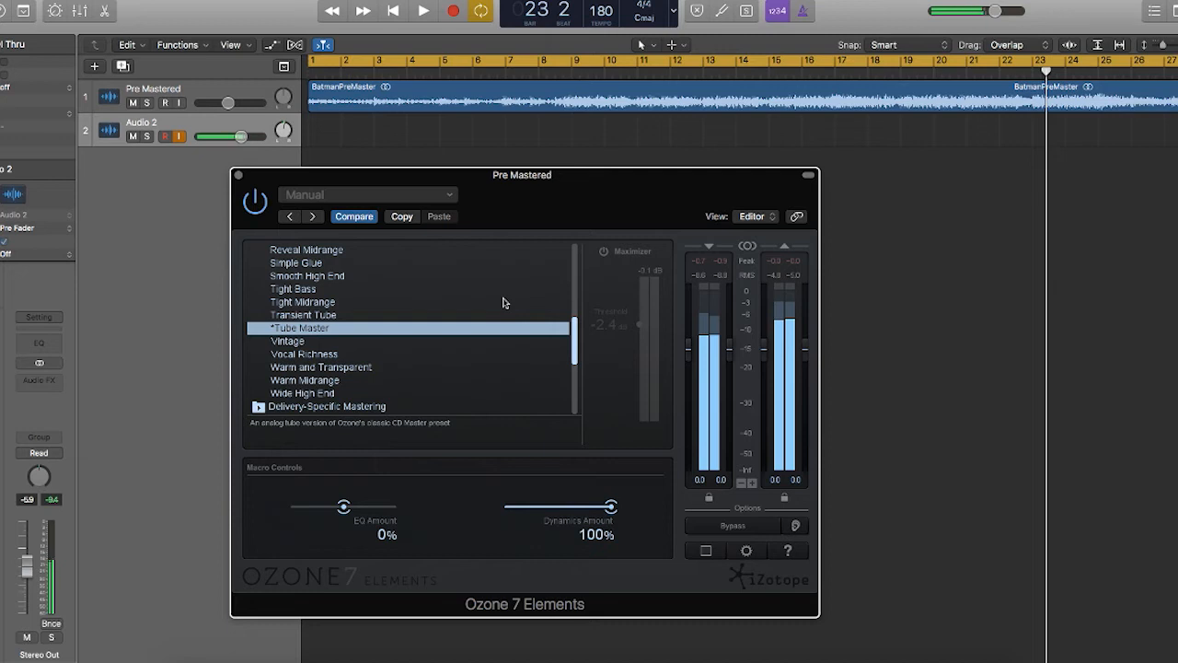
Play the trailer through Tube Master and A/B it against Ozone bypassed.
click(418, 11)
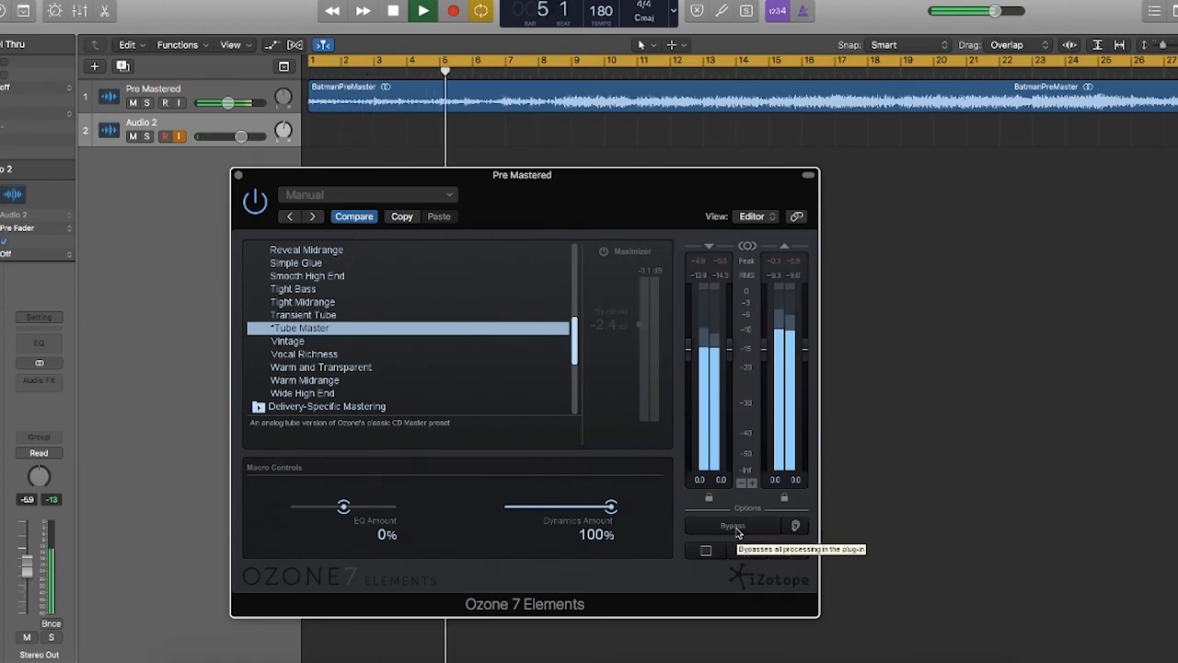
click(733, 527)
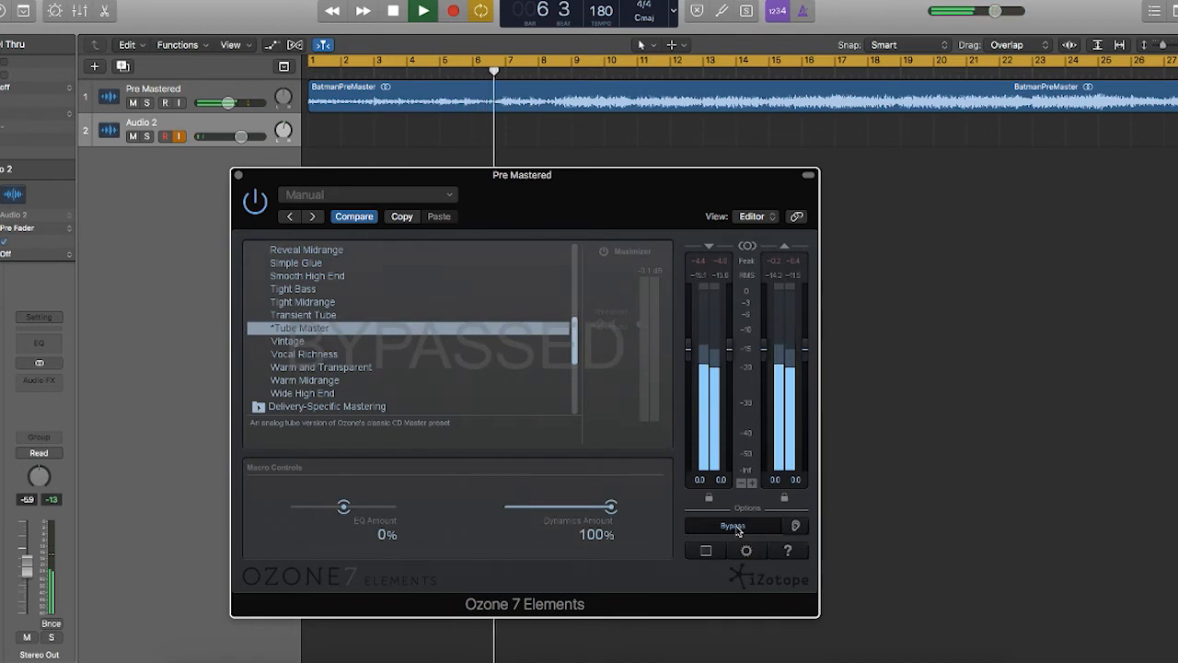
click(733, 526)
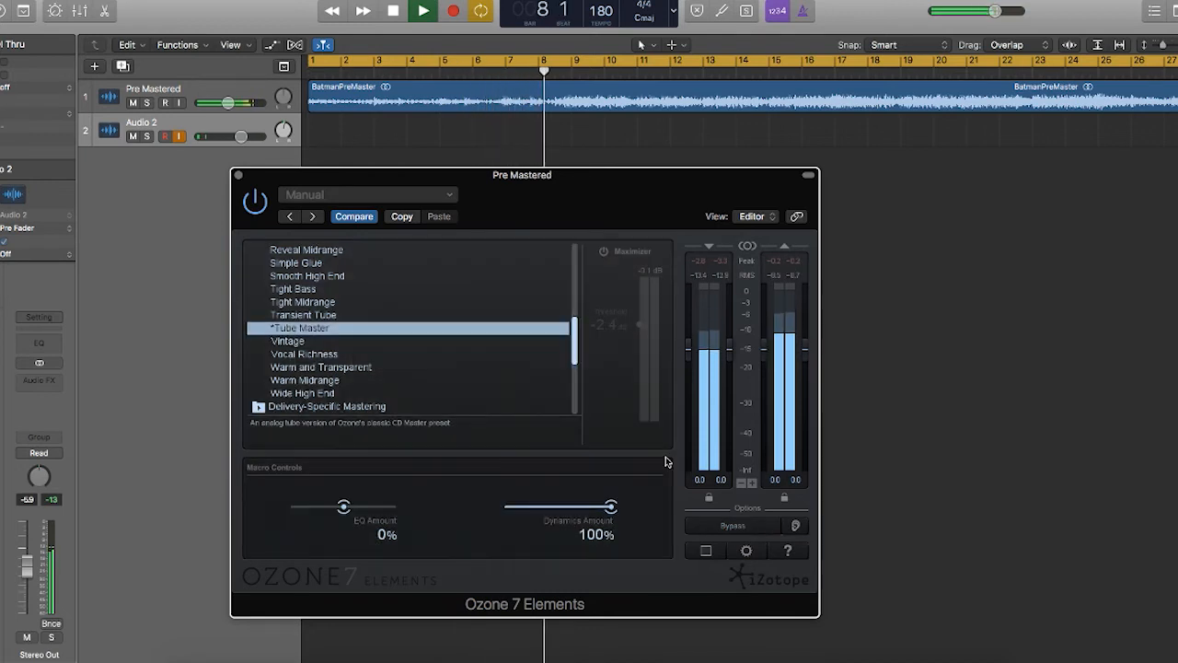
Set Dynamics Amount to 98% and EQ Amount to 72%, then bypass to compare.
drag(608, 508, 582, 508)
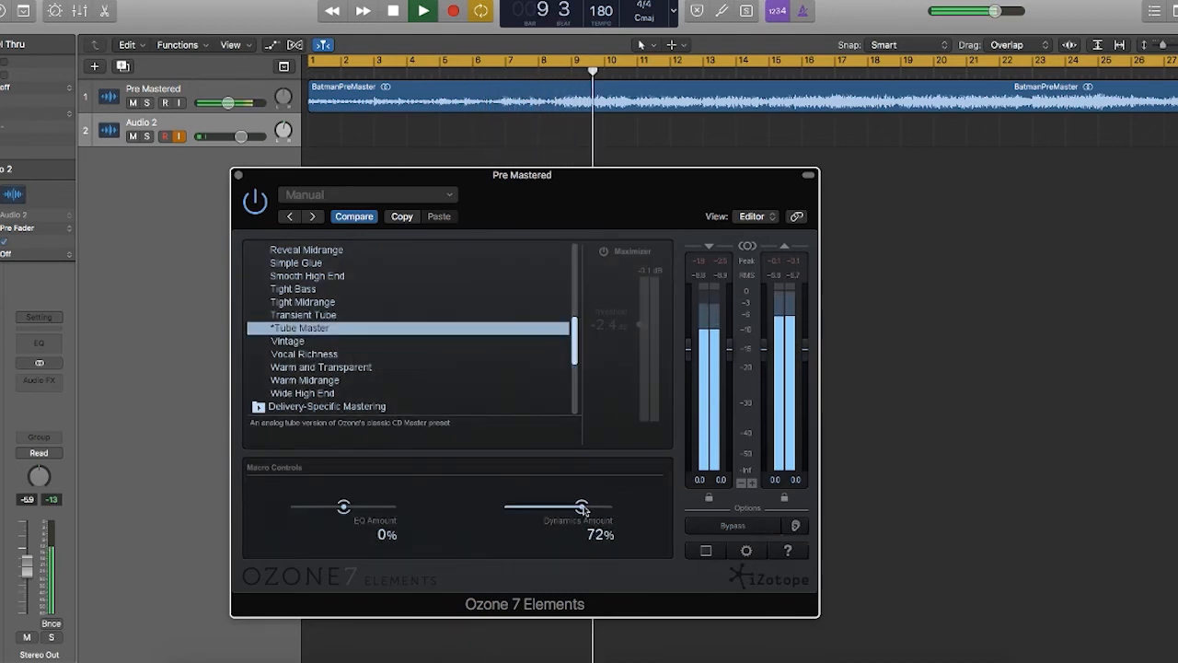
drag(580, 508, 549, 508)
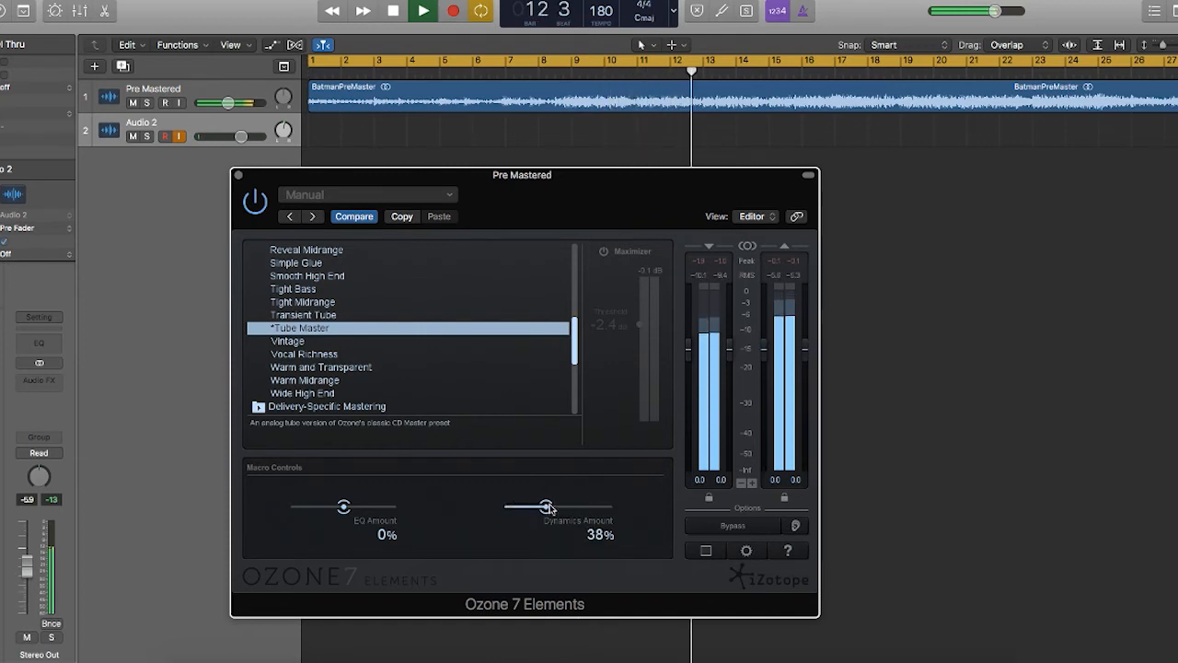
drag(549, 507, 611, 506)
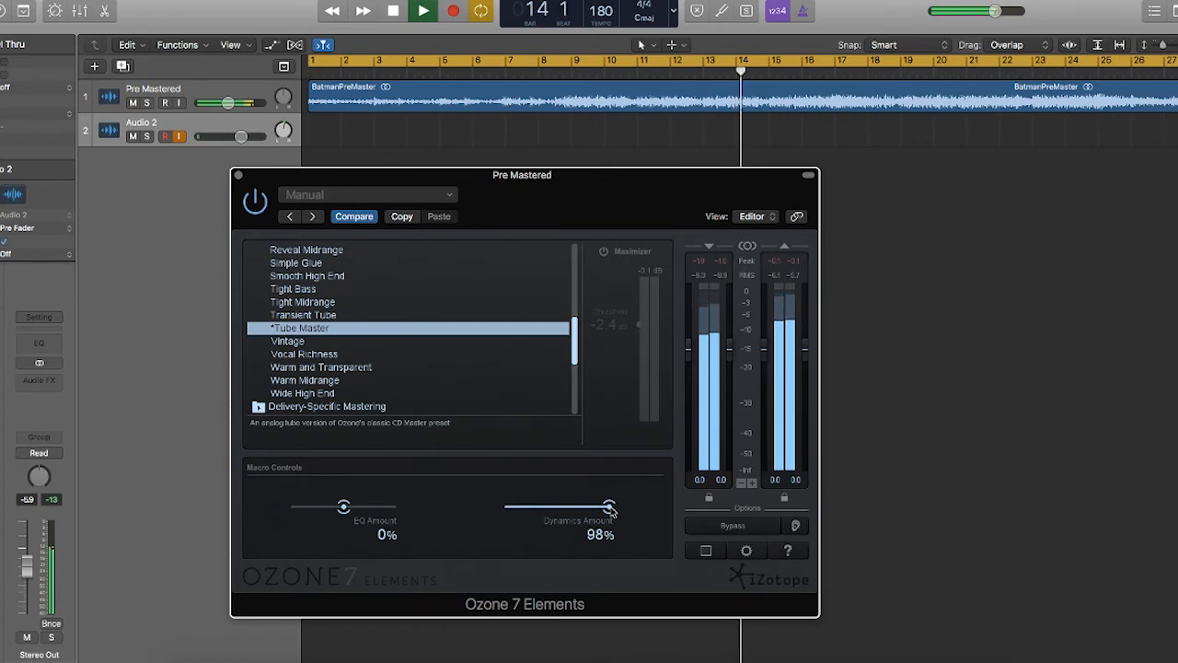
drag(343, 508, 371, 508)
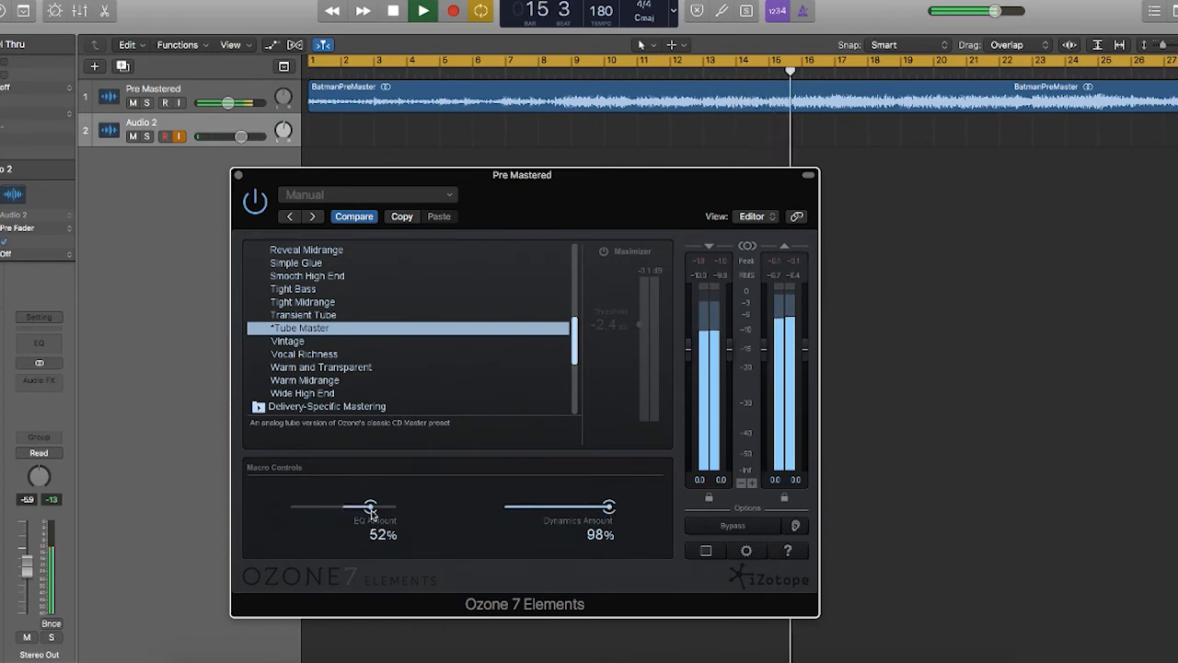
drag(370, 508, 381, 504)
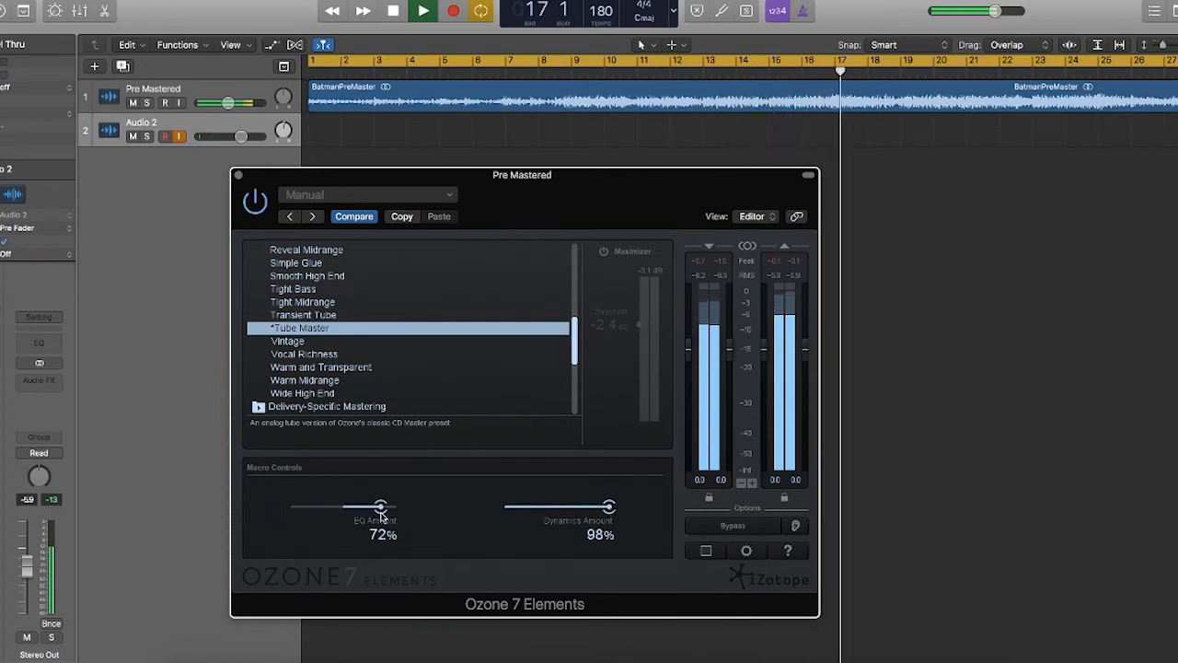
click(733, 526)
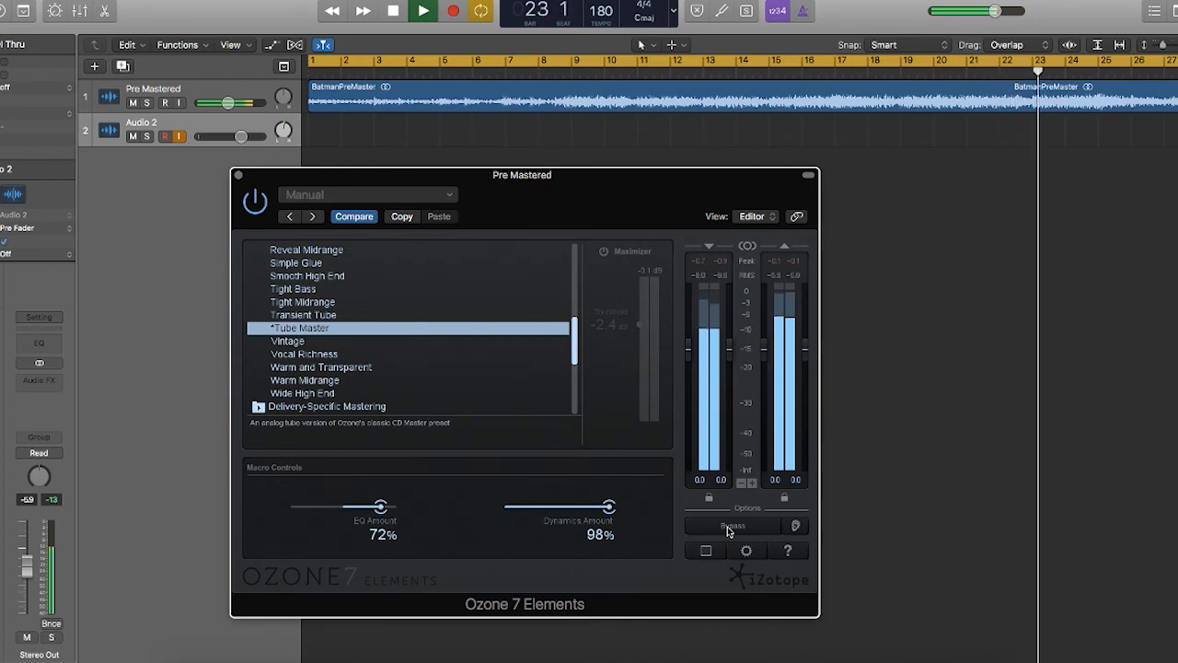
Stop playback and scroll the preset list down to Greg Calbi's Signature Presets.
click(391, 11)
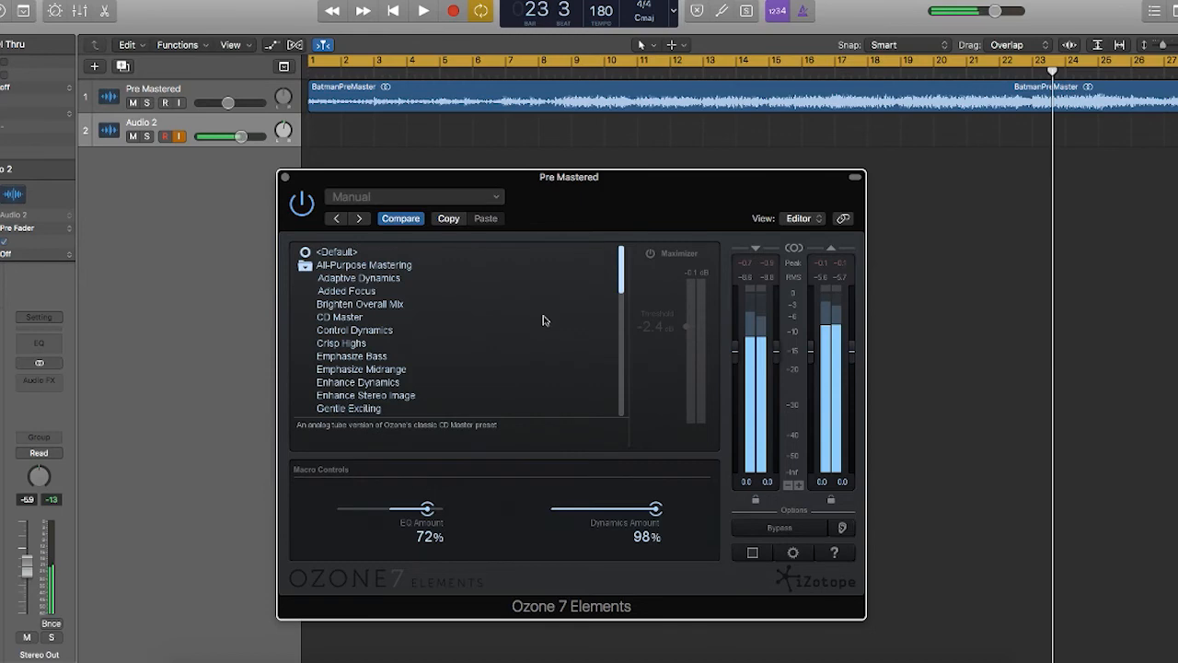
scroll(down, 3)
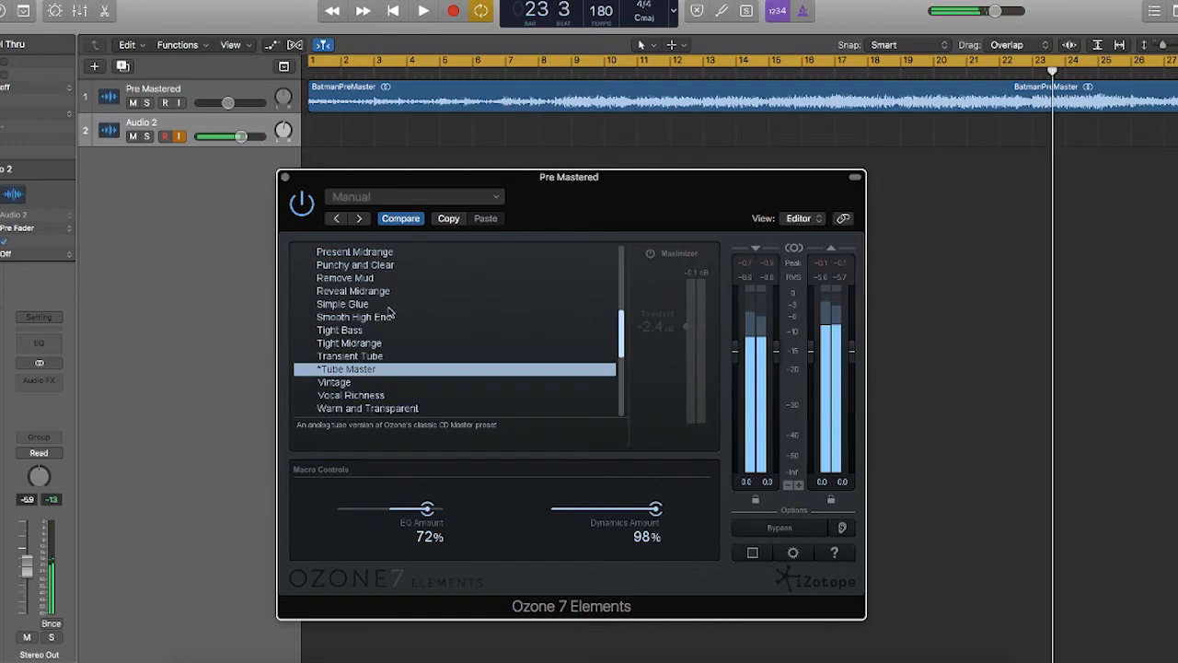
scroll(down, 3)
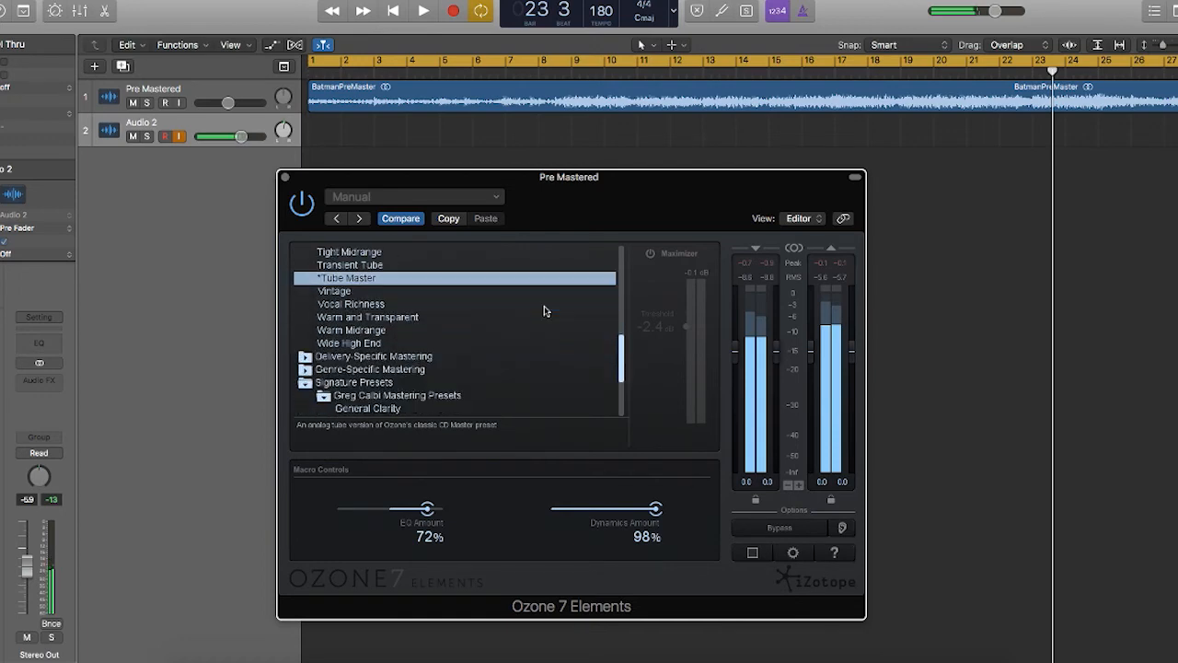
scroll(down, 3)
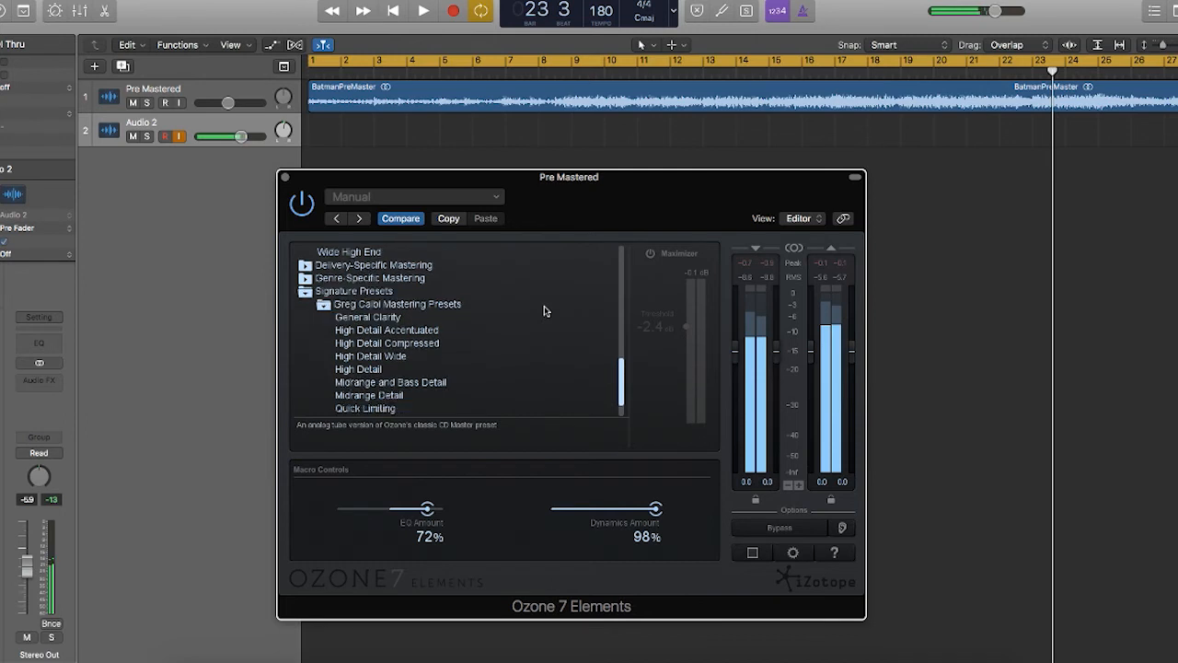
scroll(down, 3)
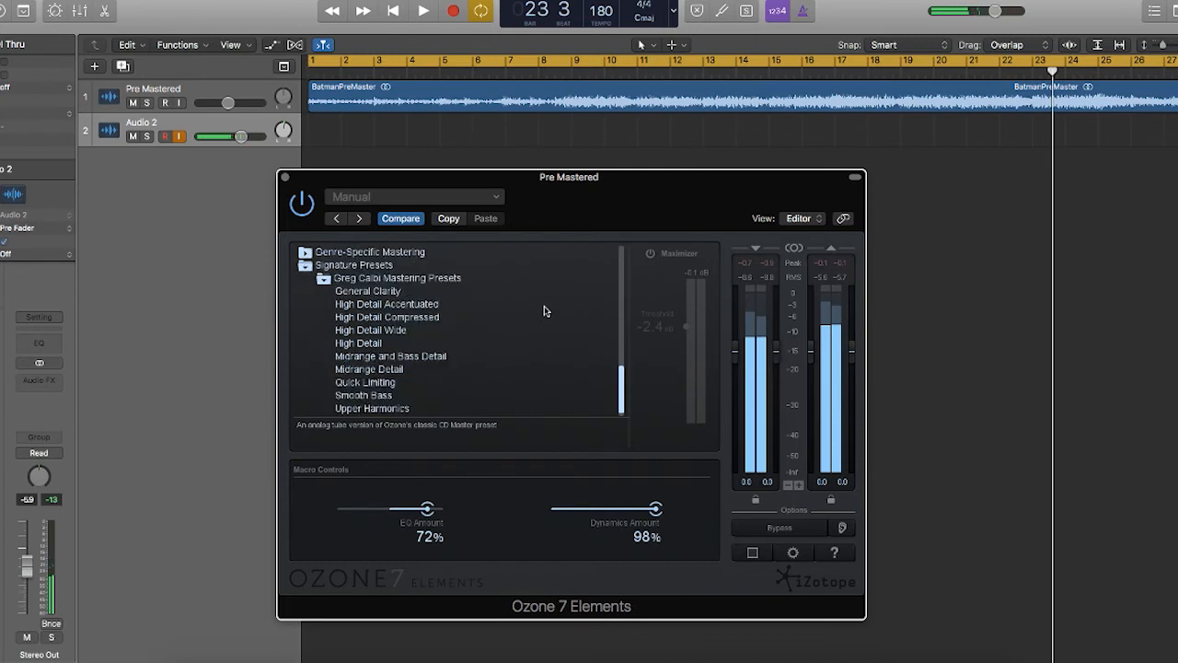
mouse_move(394, 333)
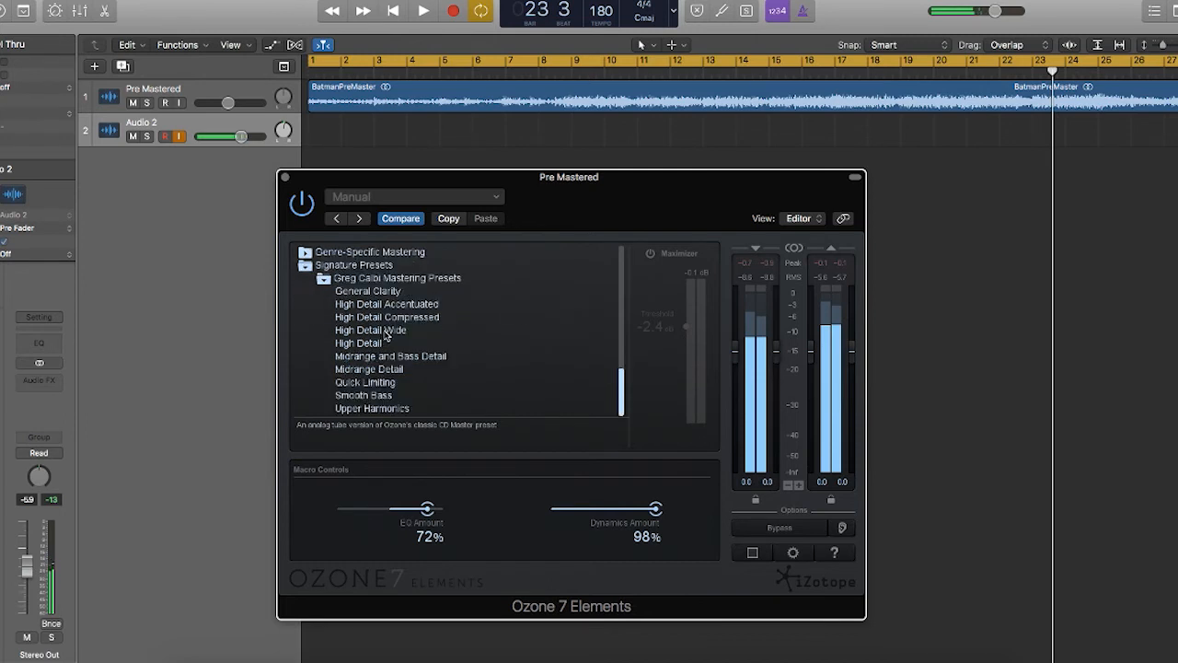
Load the High Detail Wide preset, play the trailer and A/B it against the bypassed signal.
click(372, 329)
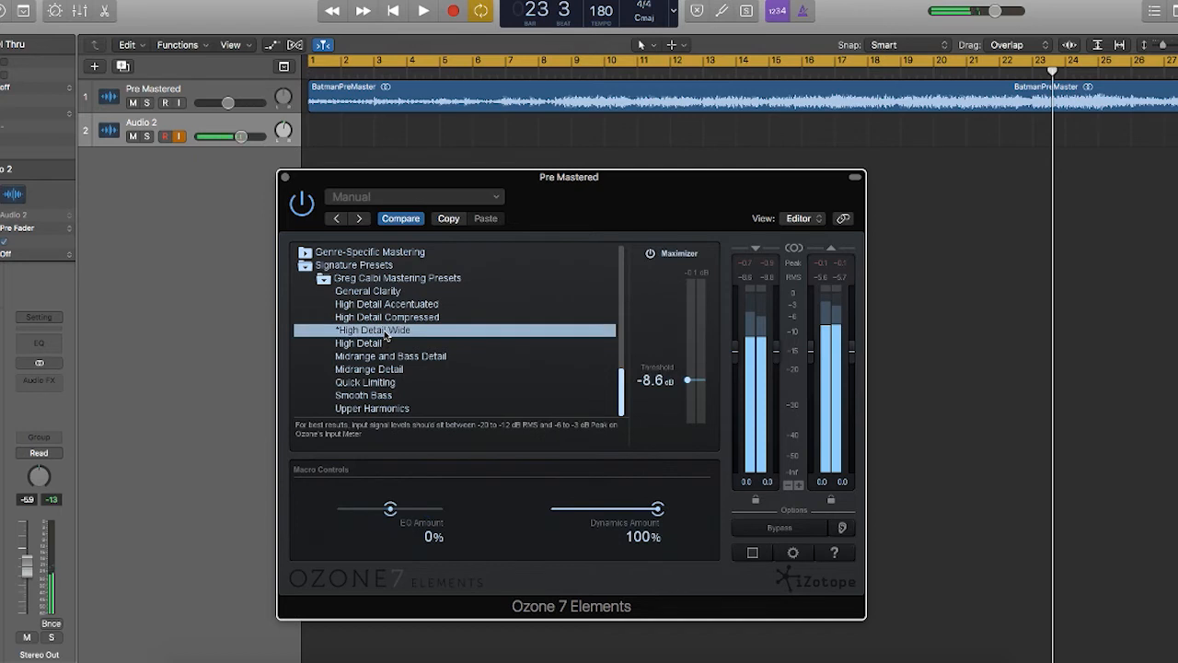
click(416, 11)
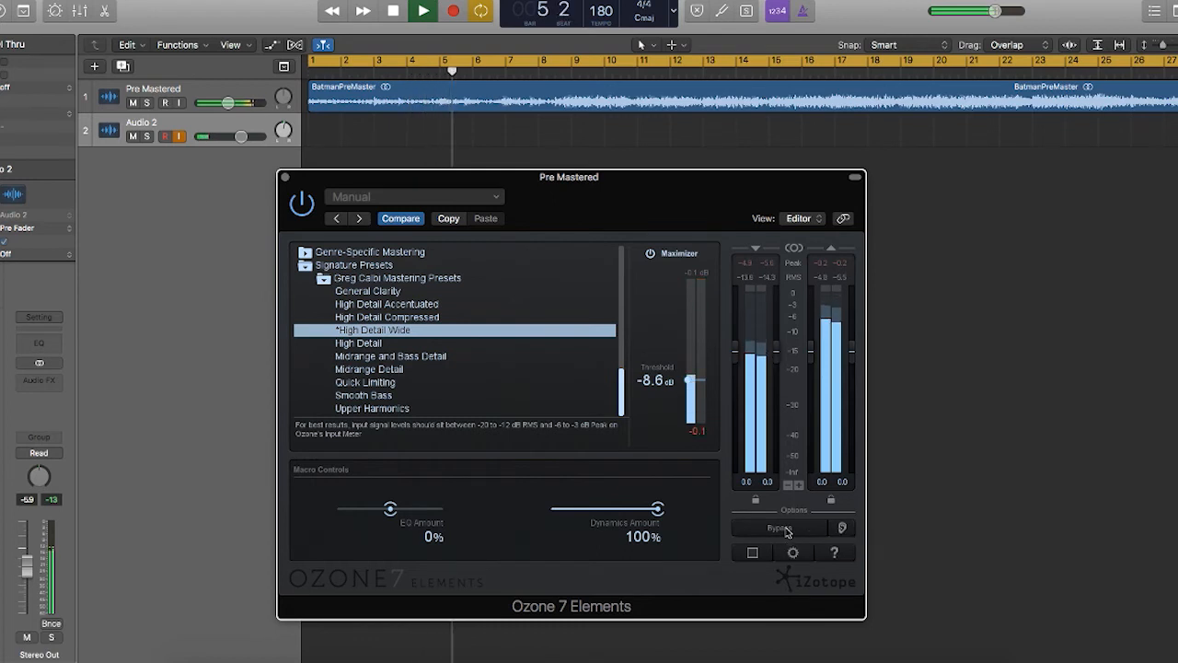
click(779, 527)
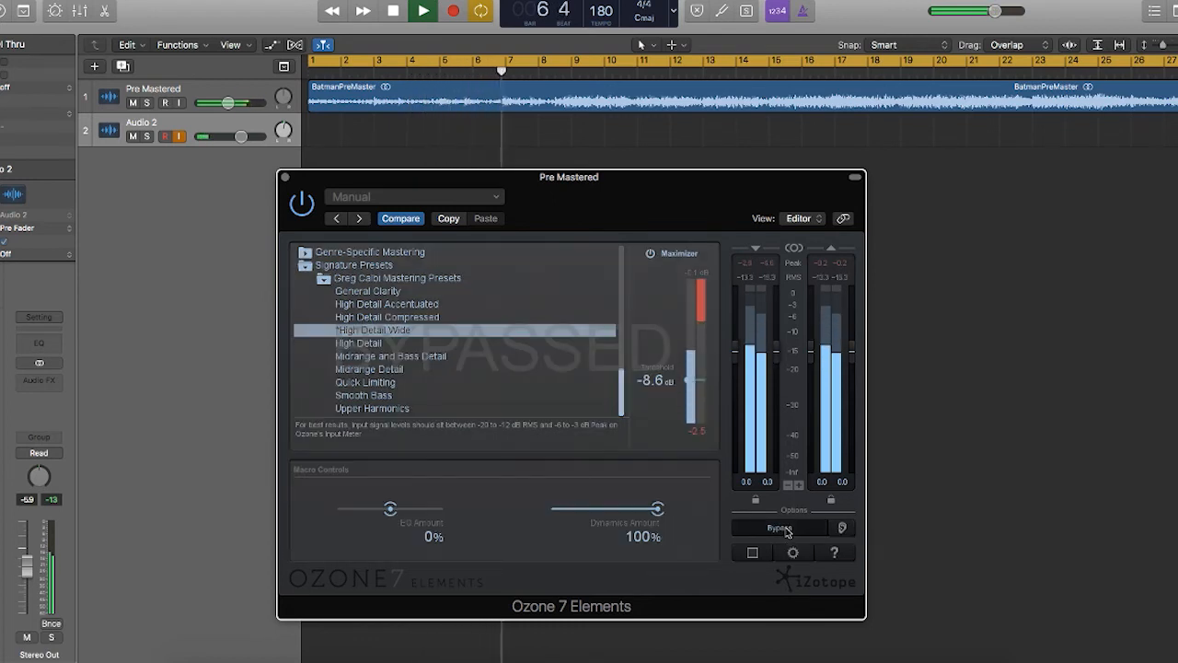
click(779, 526)
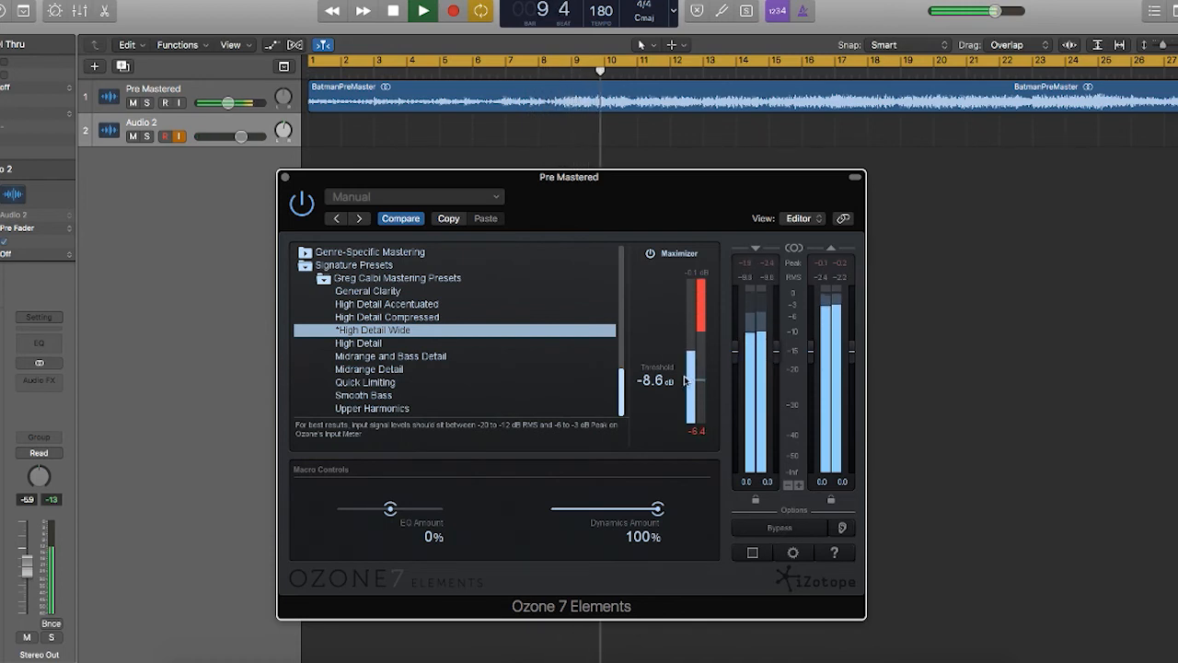
Raise the maximizer threshold to -3.8 dB and toggle bypass comparisons, leaving Ozone bypassed.
drag(685, 378, 692, 346)
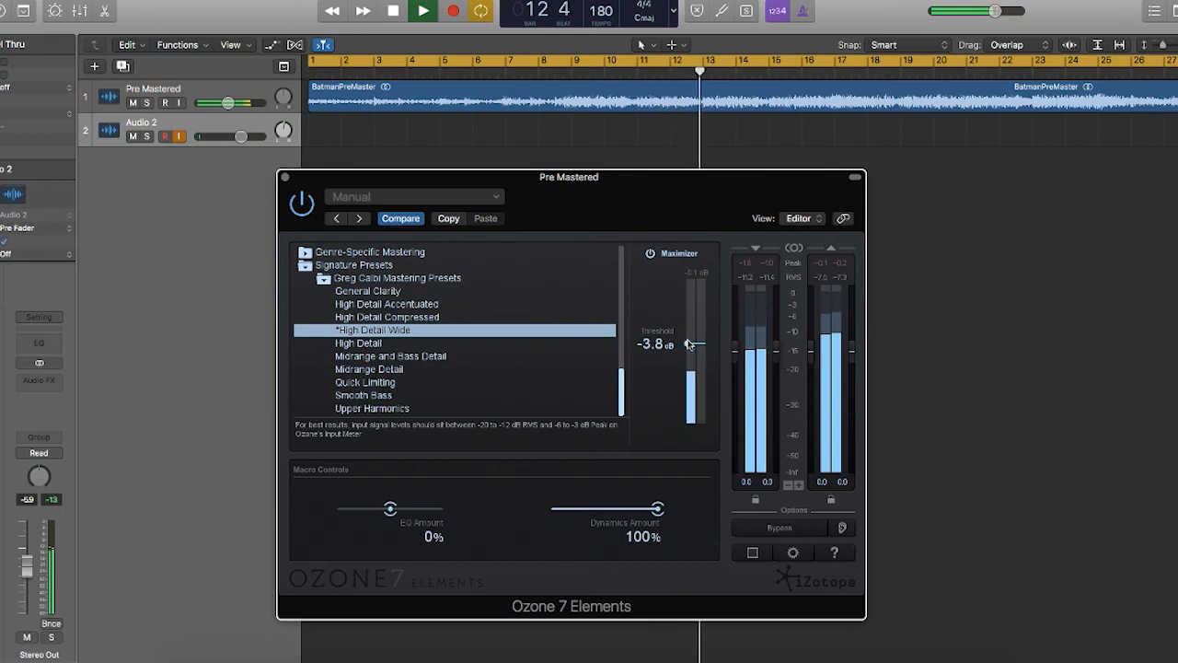
click(781, 526)
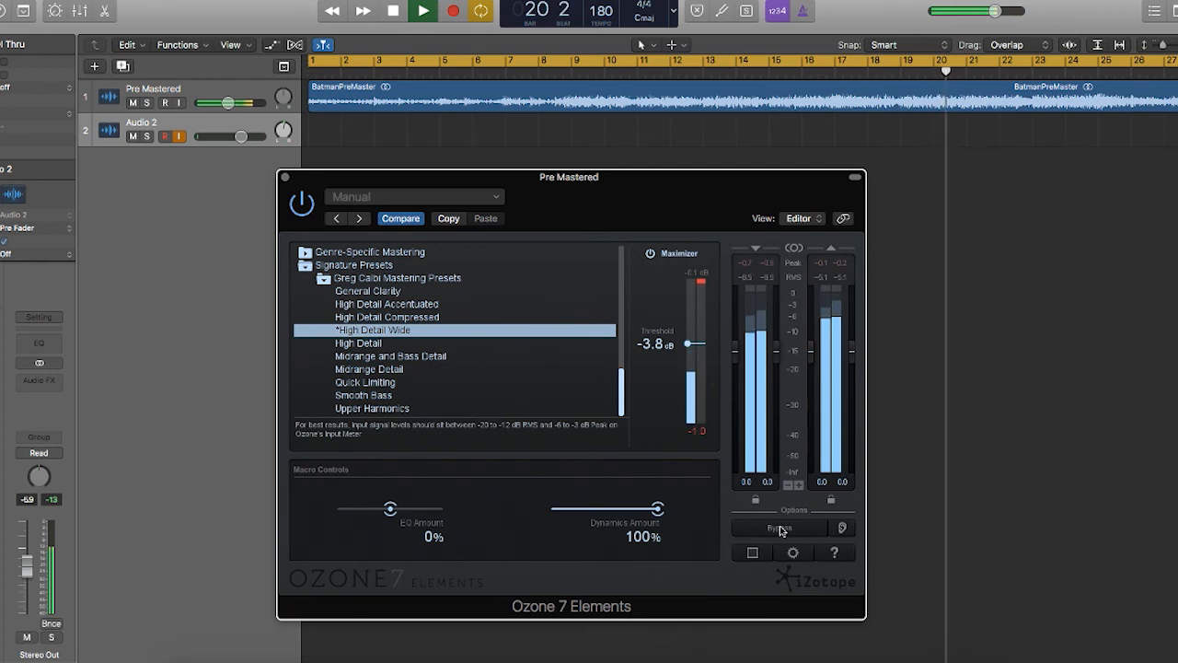
click(780, 527)
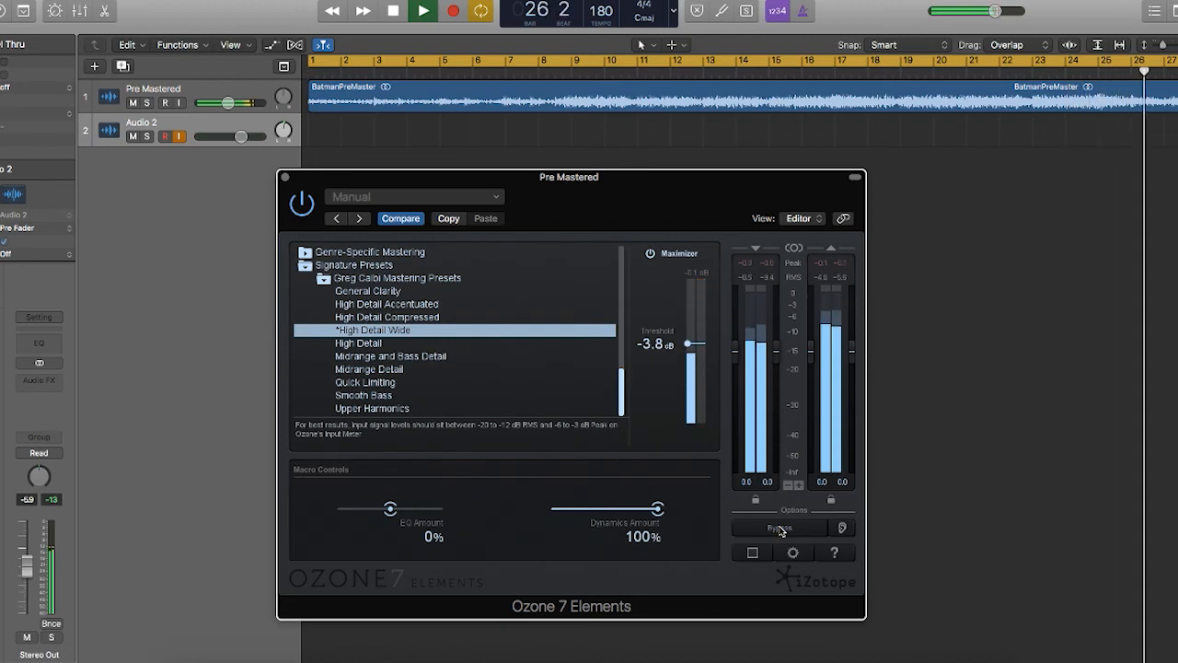
click(781, 527)
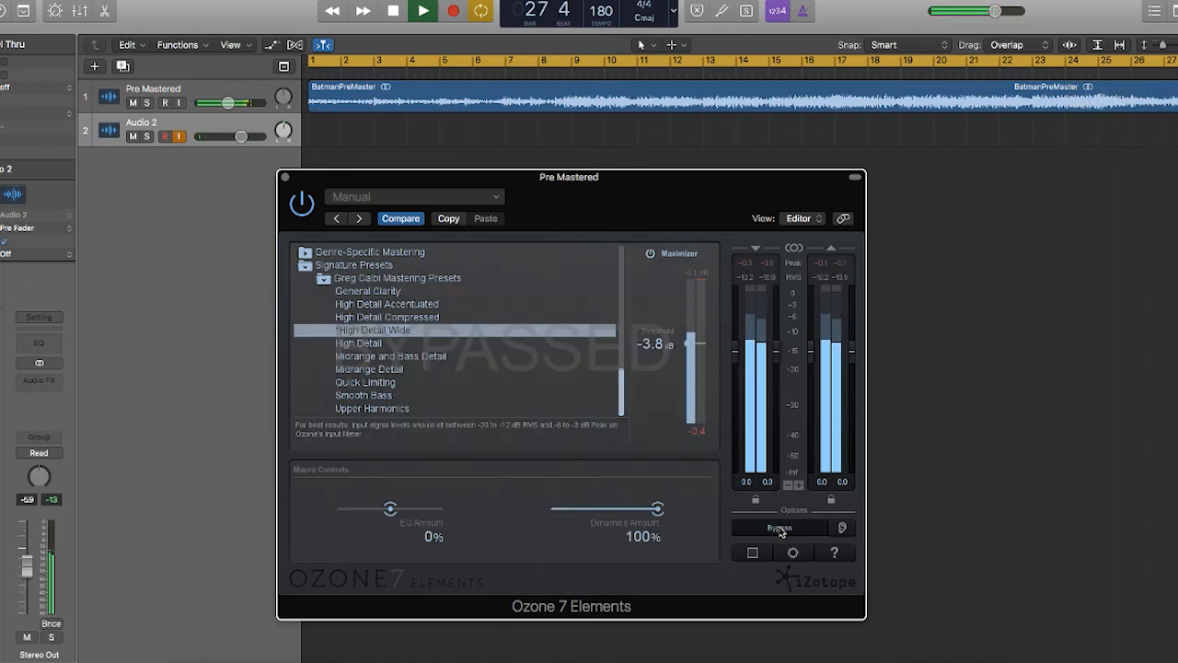